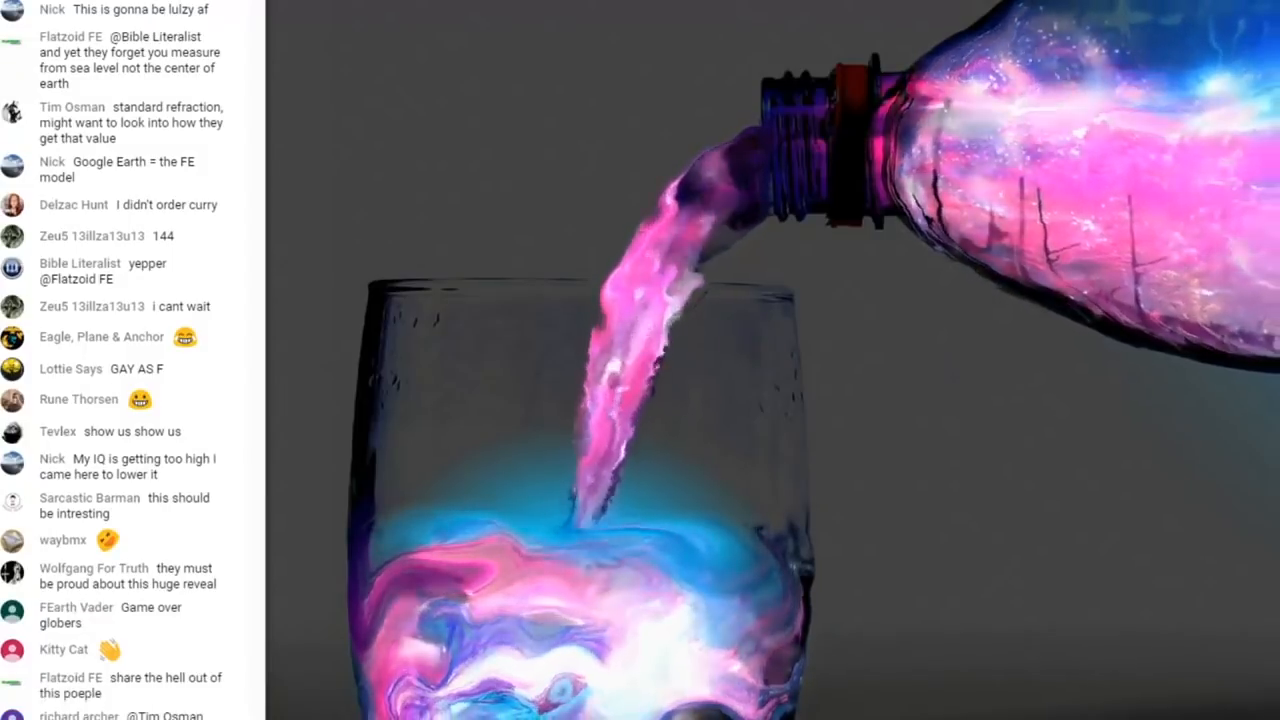
- Scroll through 'The Model' Level = Flat draft and open its linked Imgur image
scroll("down", 3)
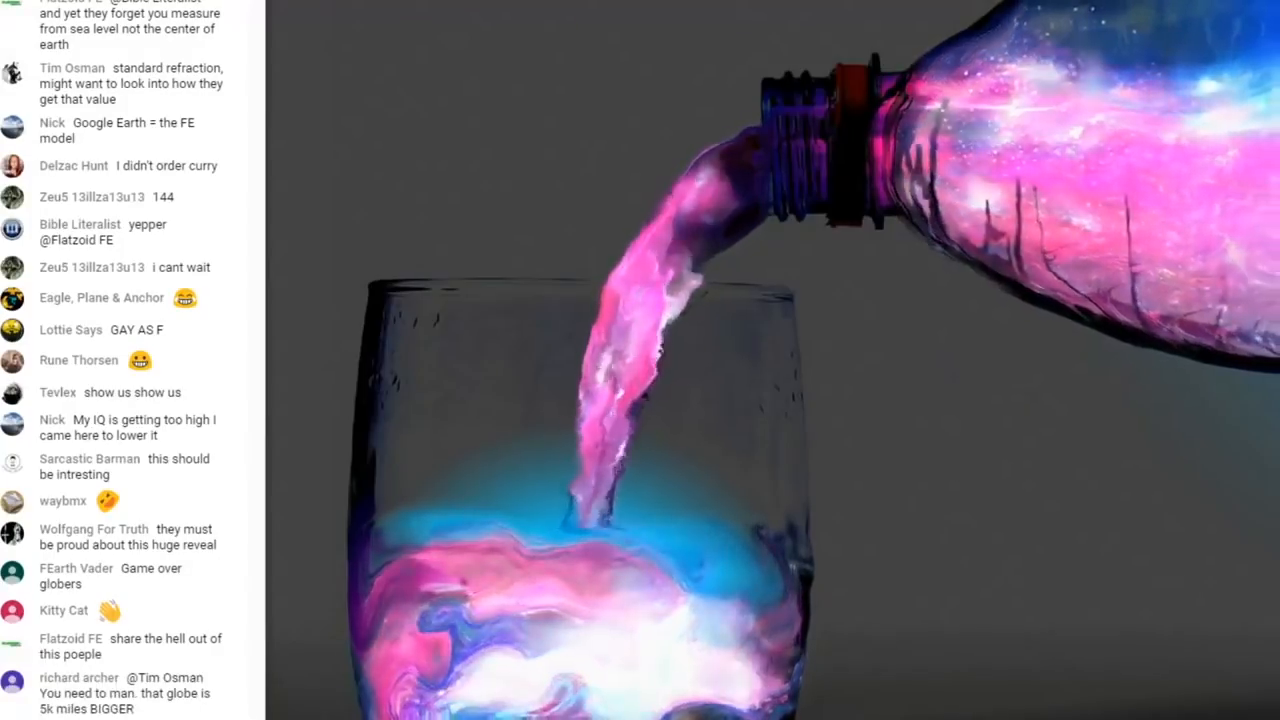
scroll("down", 3)
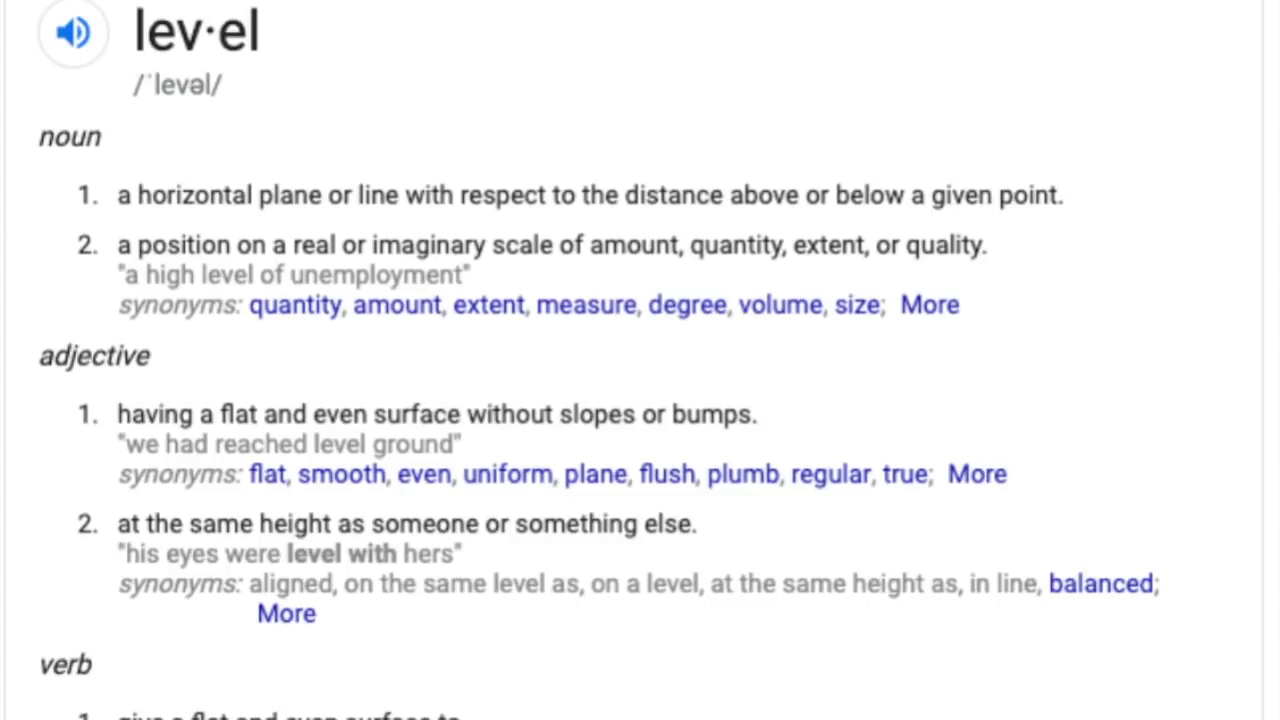
scroll("down", 3)
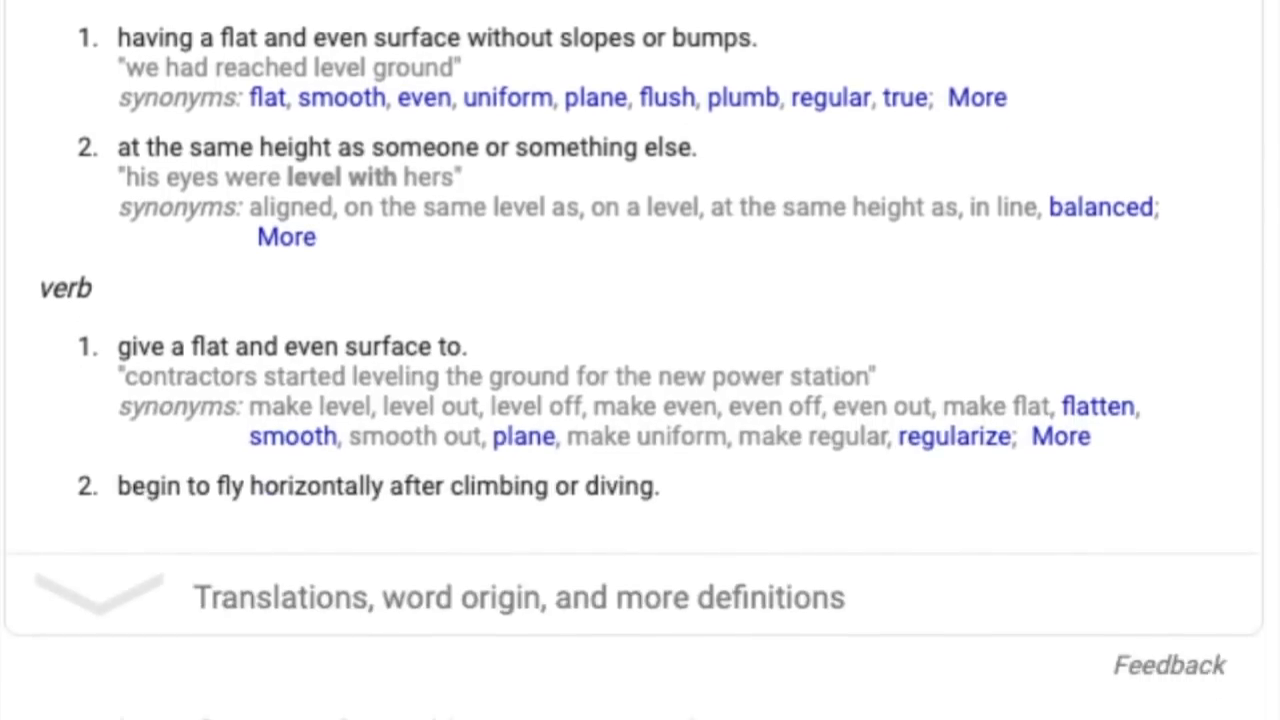
scroll("down", 3)
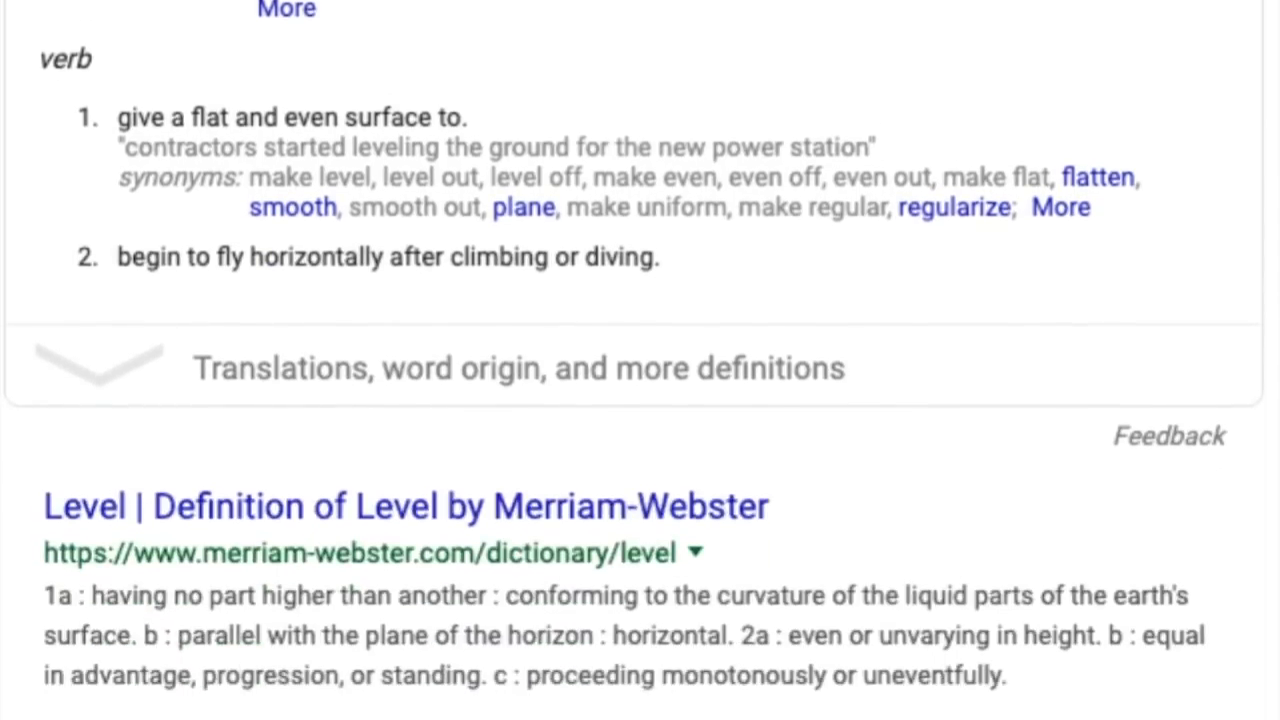
scroll("down", 3)
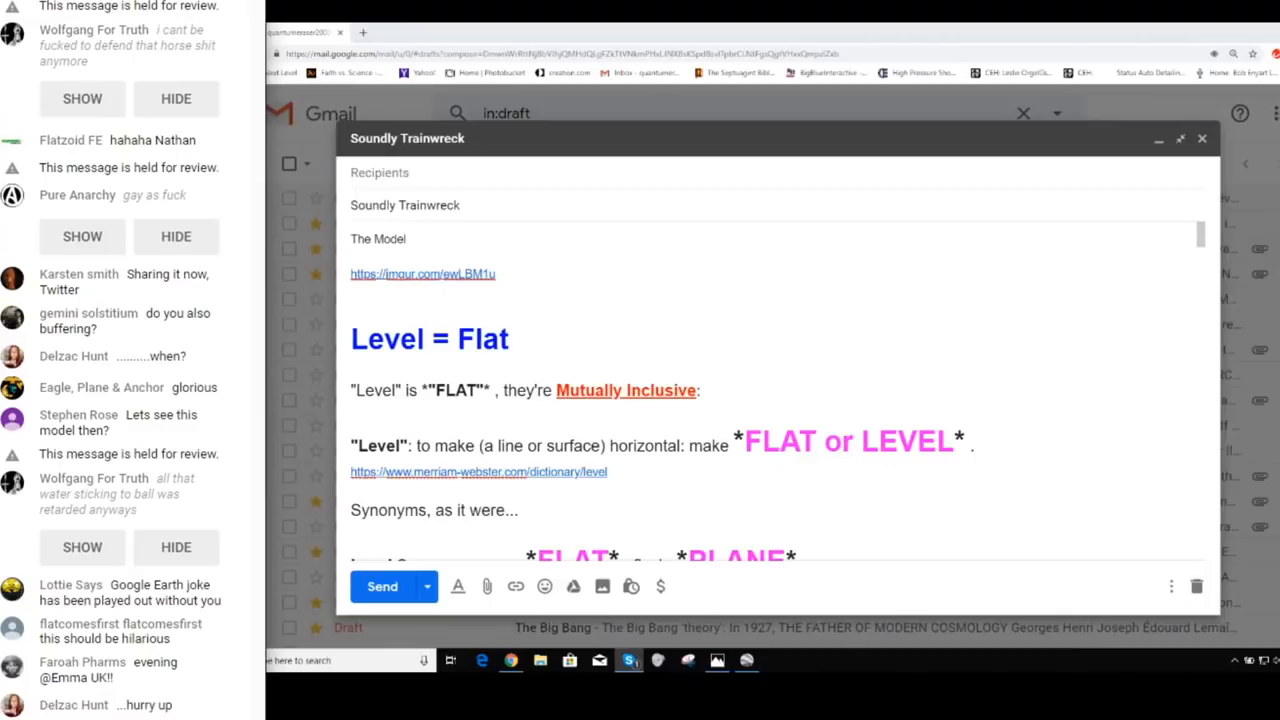
right_click(395, 274)
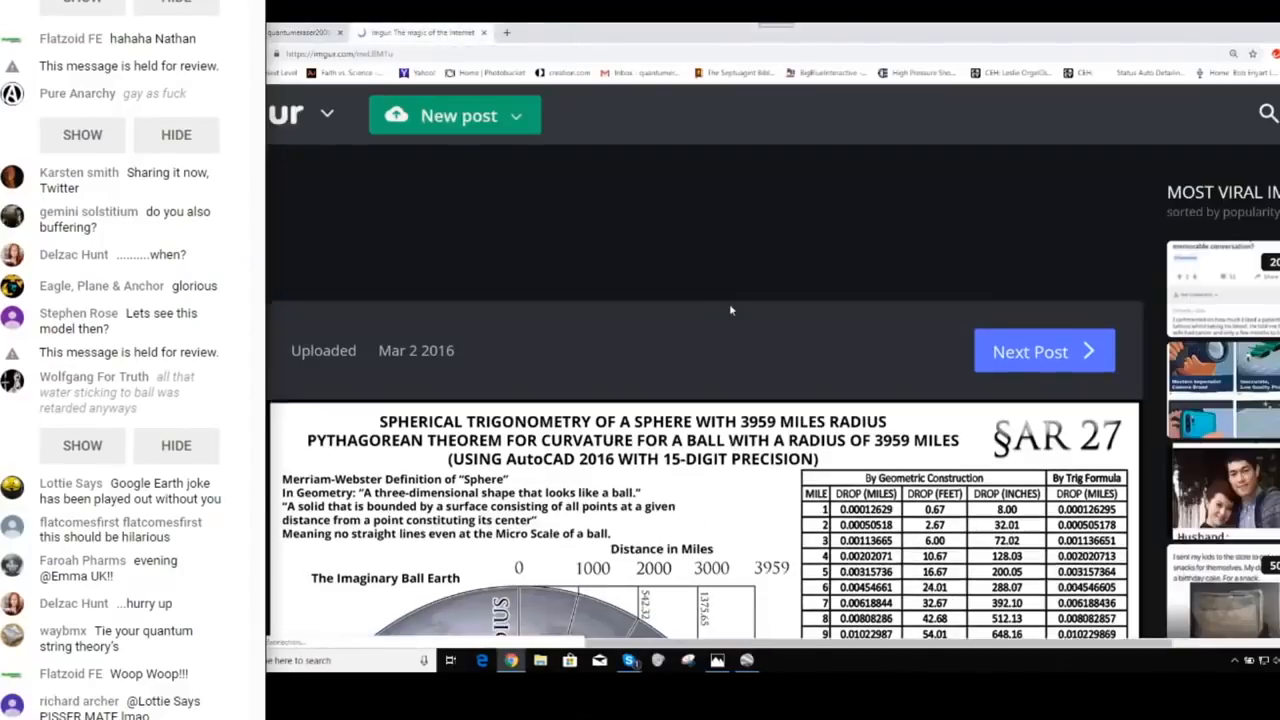
- Scroll the Imgur post down to the full 3959-mile-radius curvature drop table
scroll("down", 3)
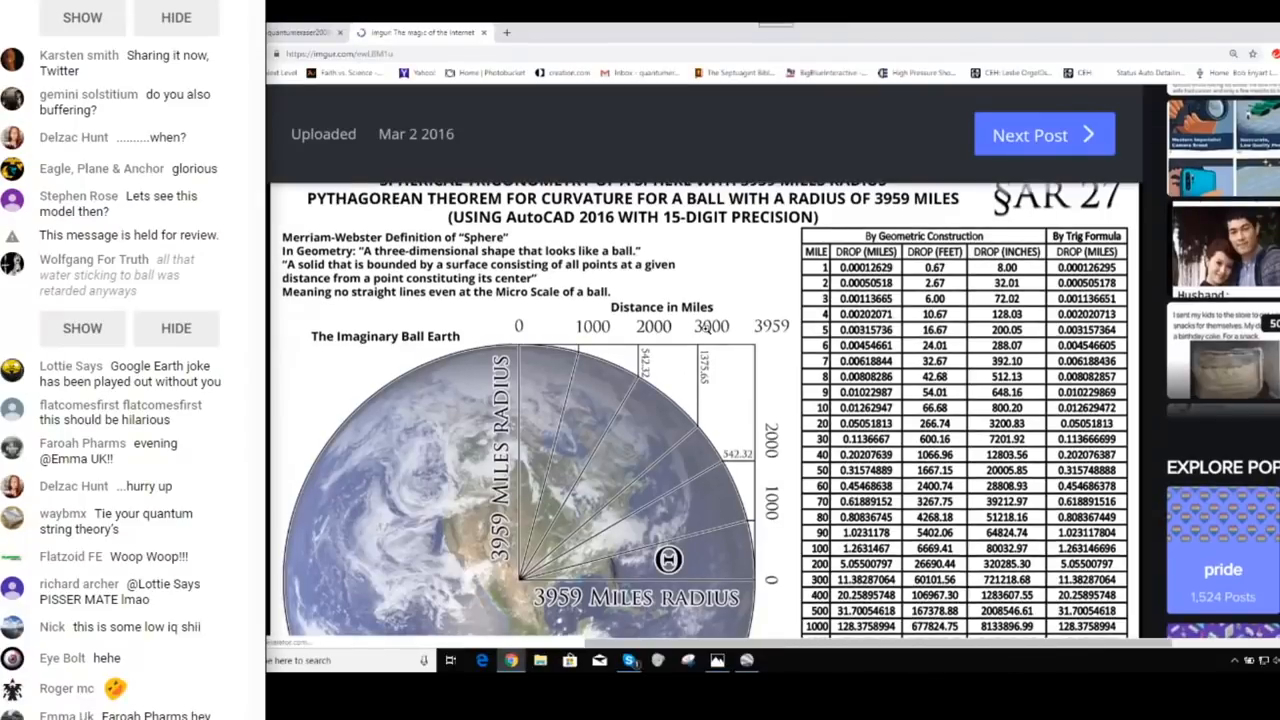
scroll("down", 3)
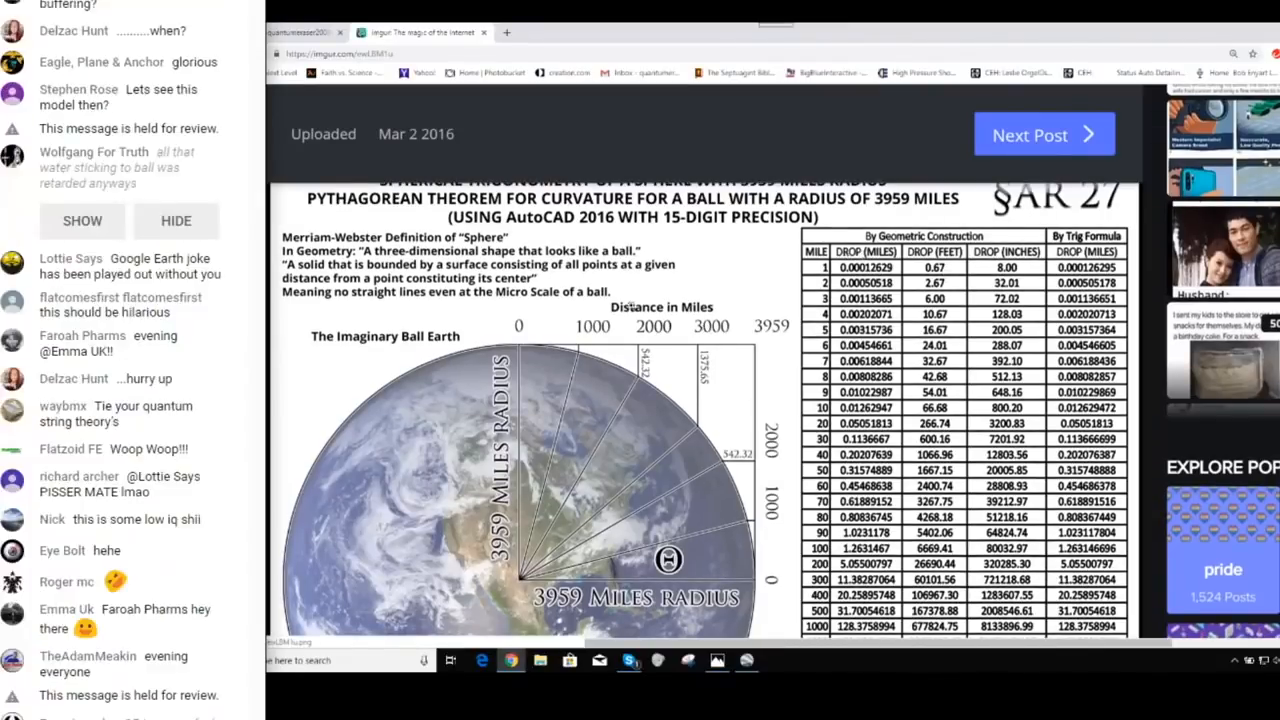
mouse_move(549, 363)
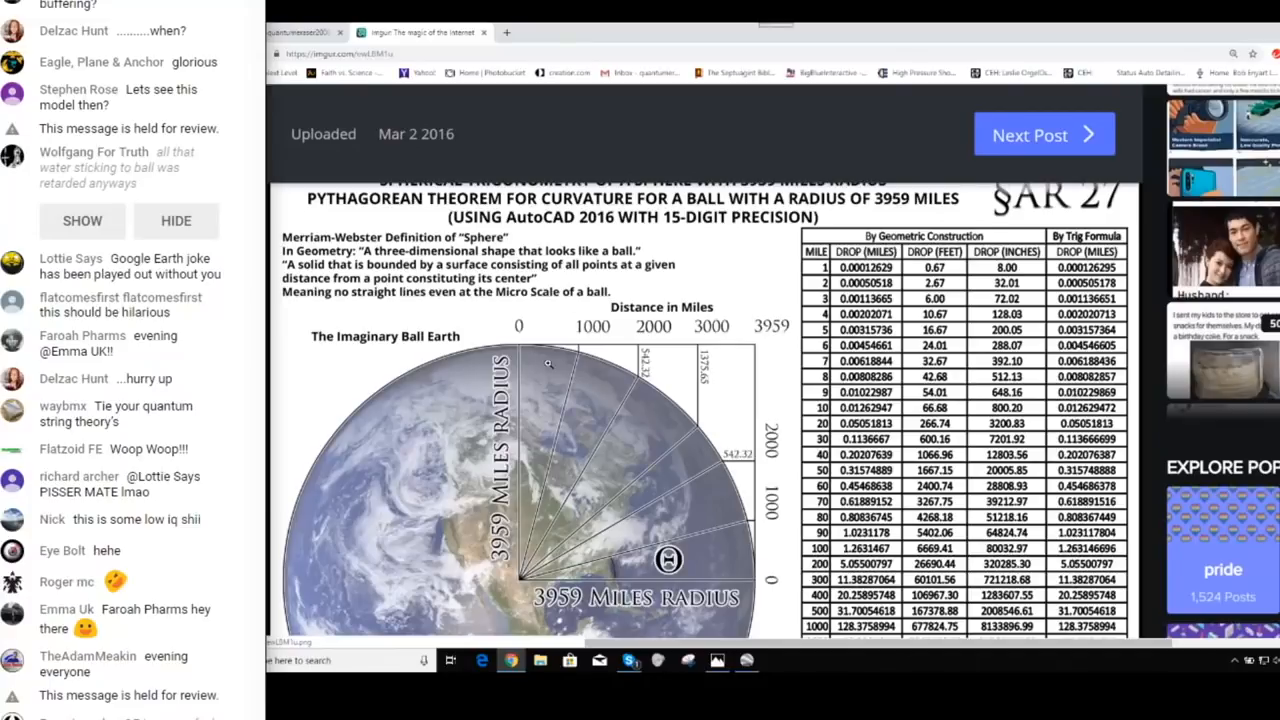
scroll("down", 3)
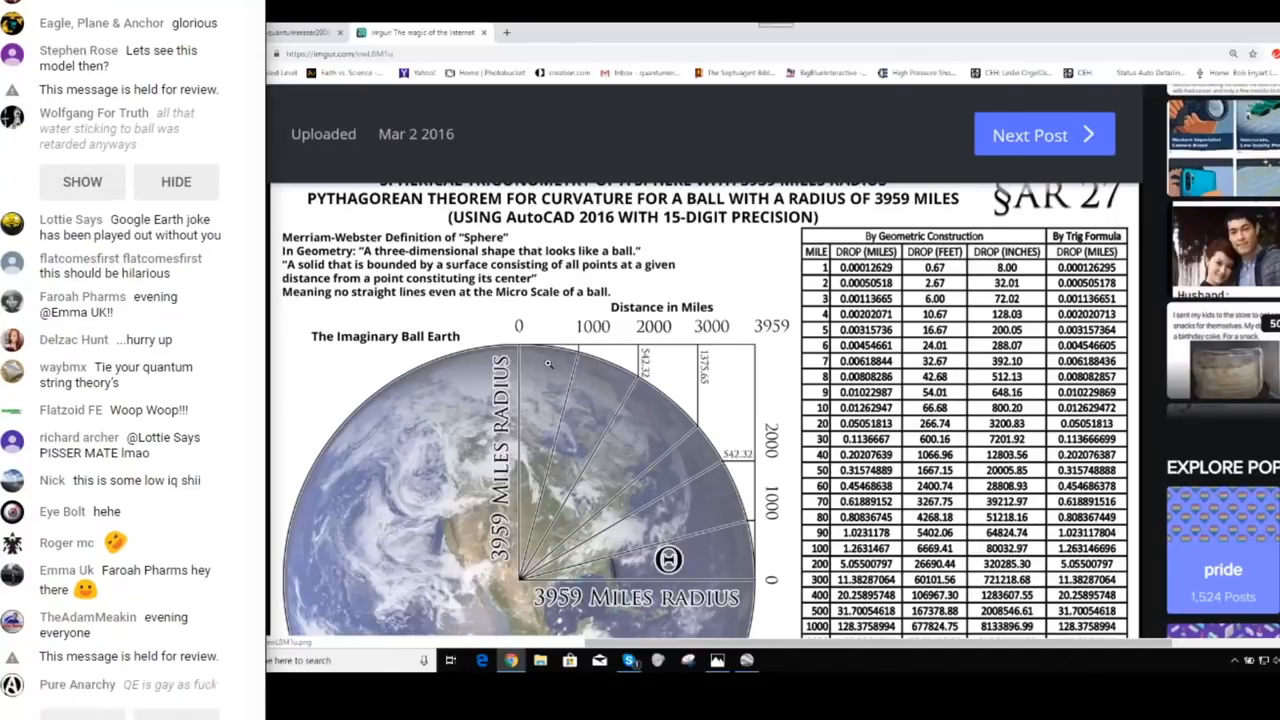
scroll("down", 3)
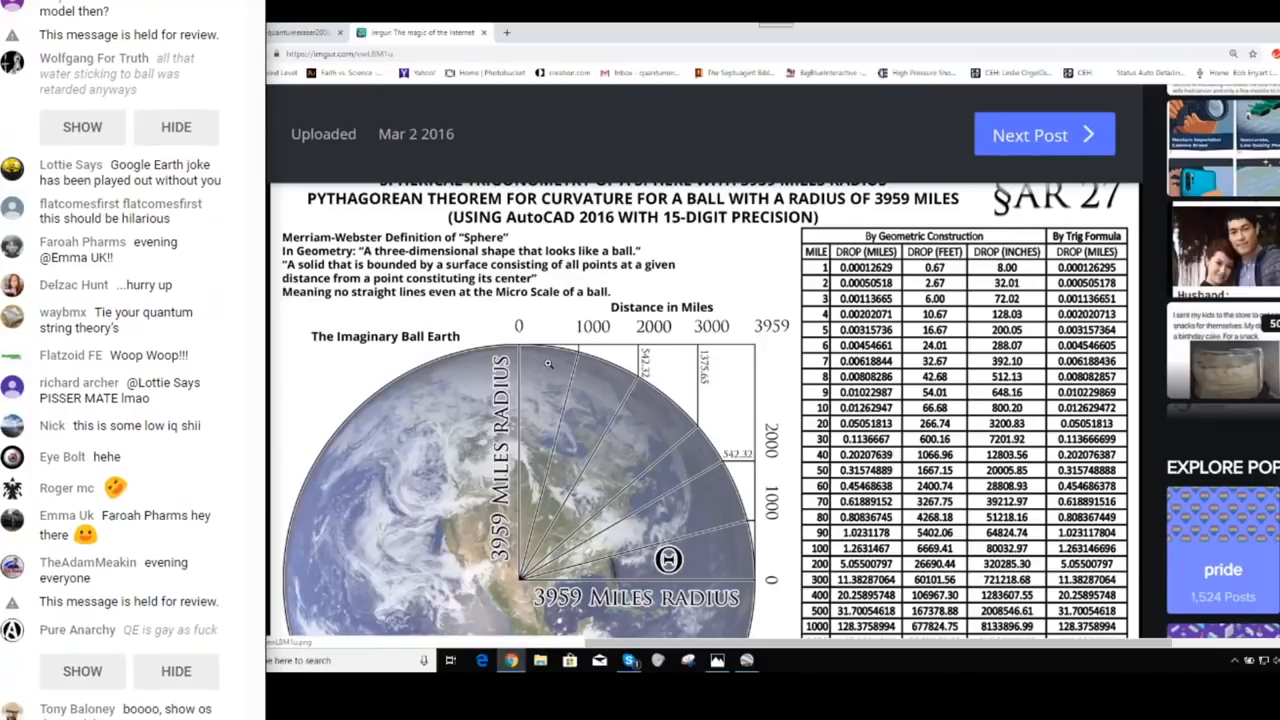
scroll("down", 3)
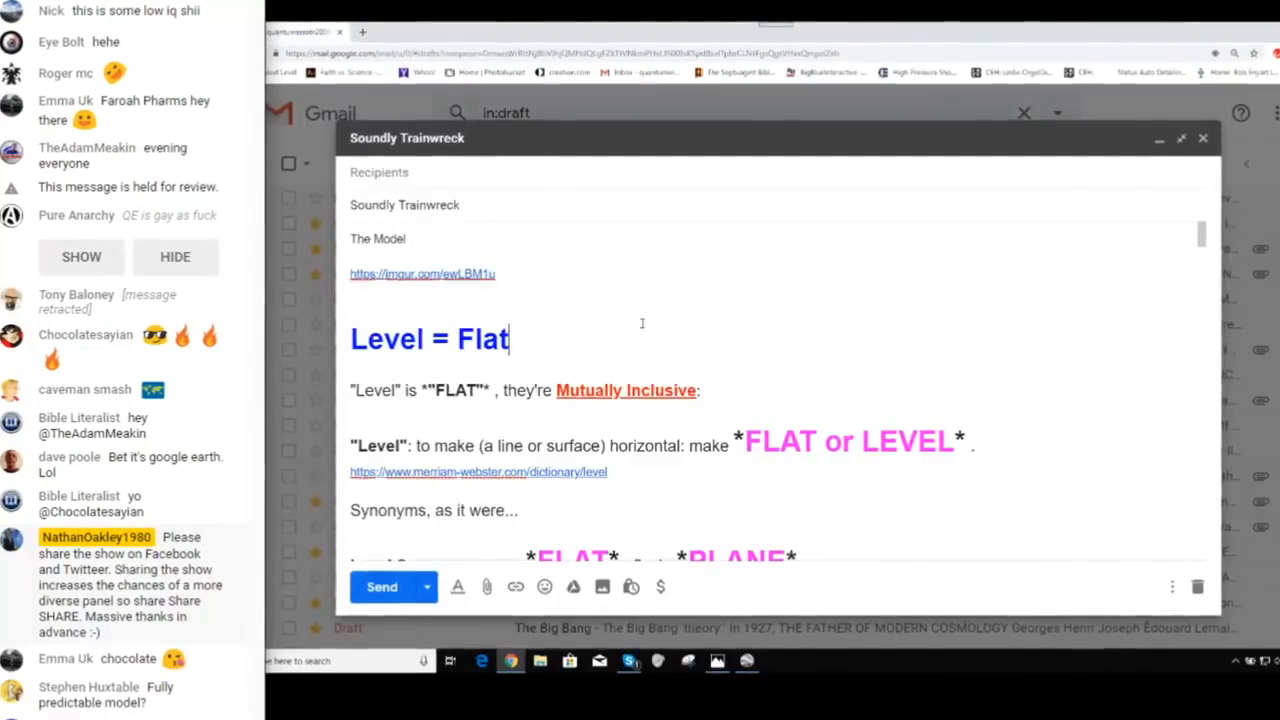
- Scroll the Gmail draft down to the thesaurus and dictionary definitions of level
scroll("down", 3)
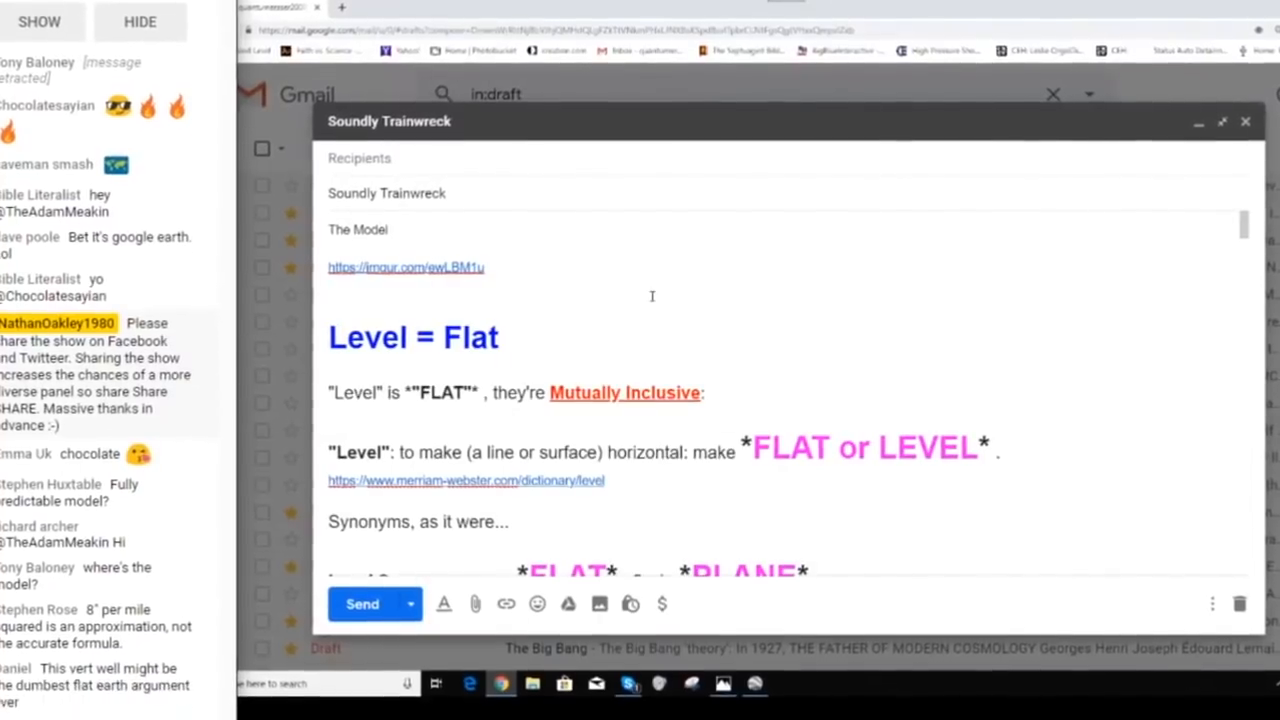
scroll("down", 3)
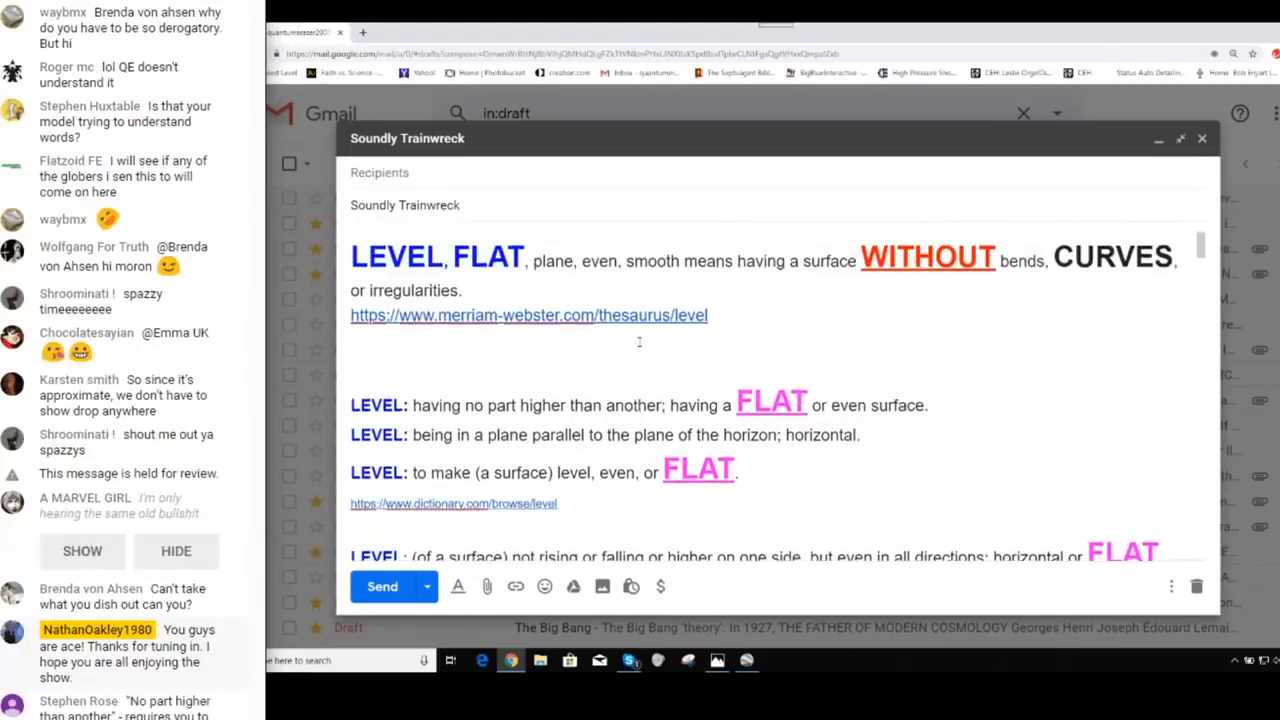
scroll("down", 3)
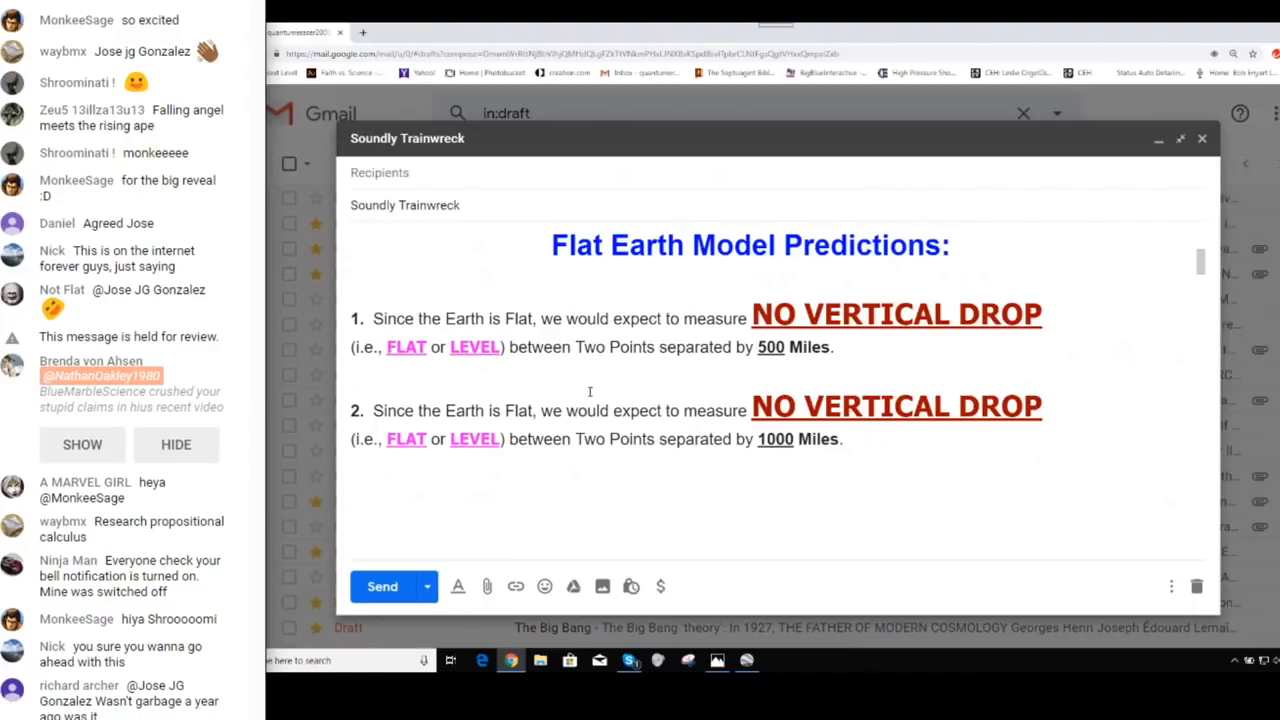
scroll("down", 3)
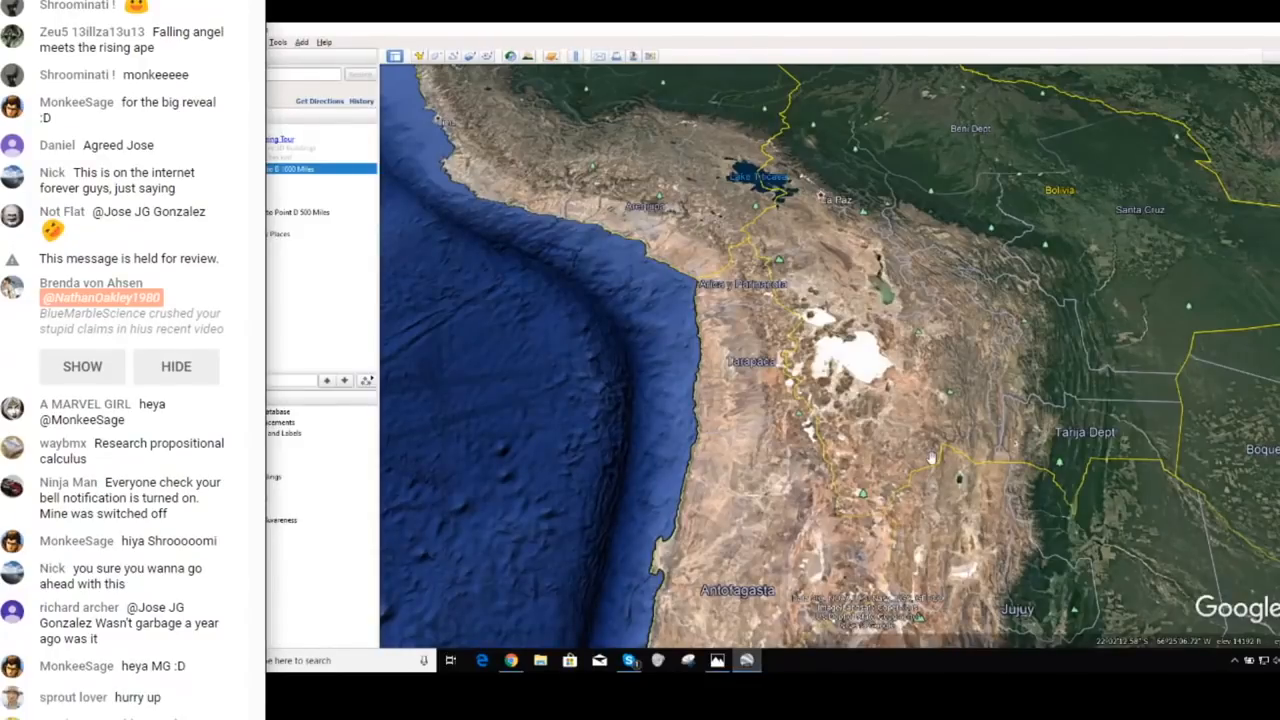
- Scroll the Places panel and fly to the 'Point C to Point D 500 Miles' path
scroll("down", 3)
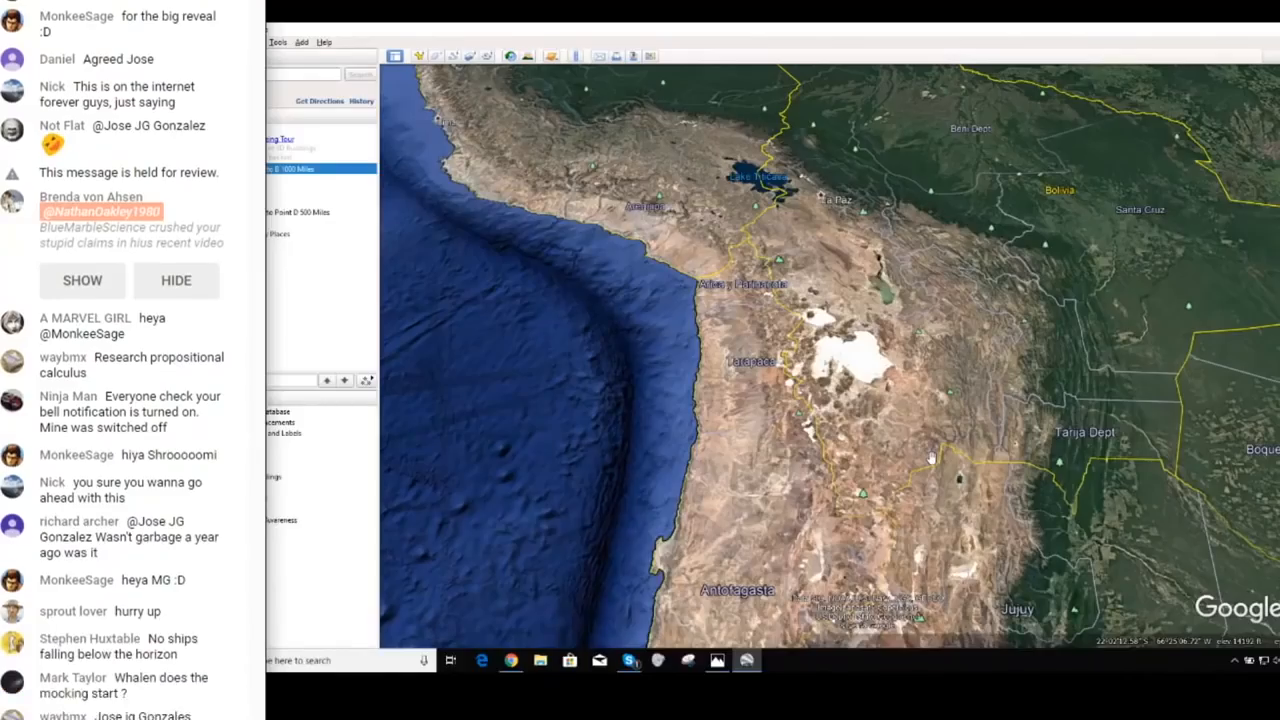
scroll("down", 3)
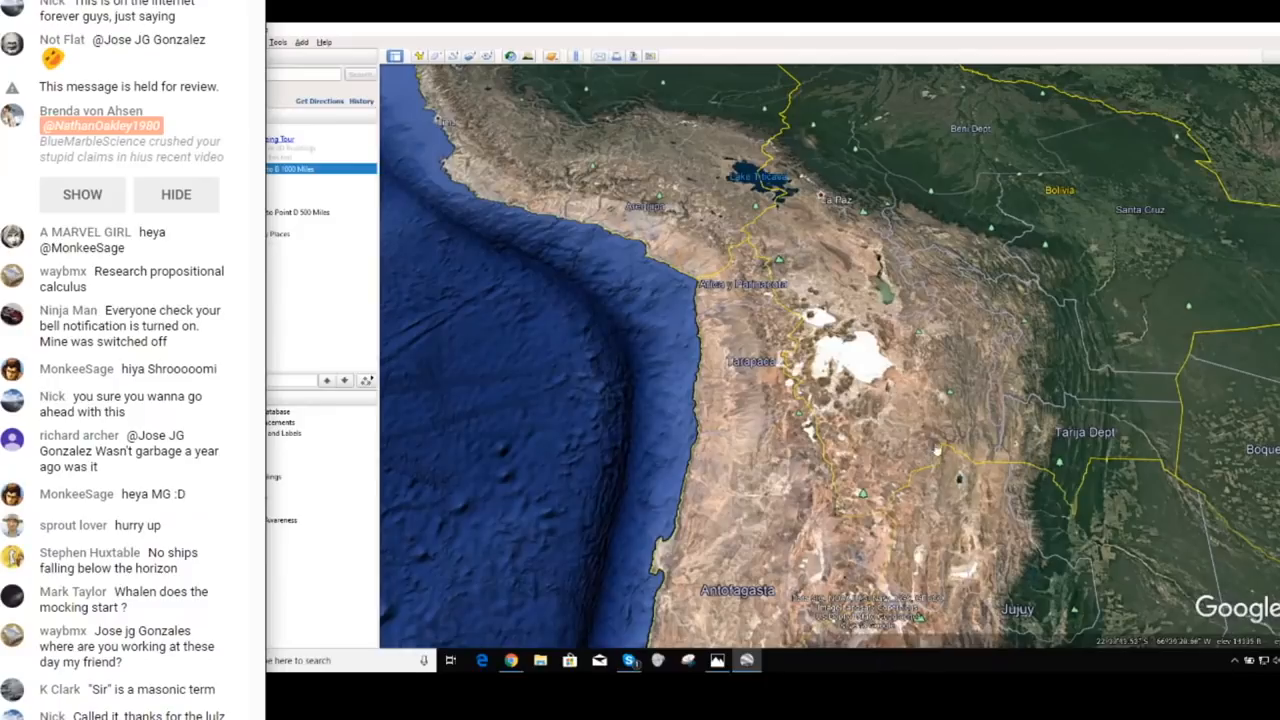
scroll("down", 3)
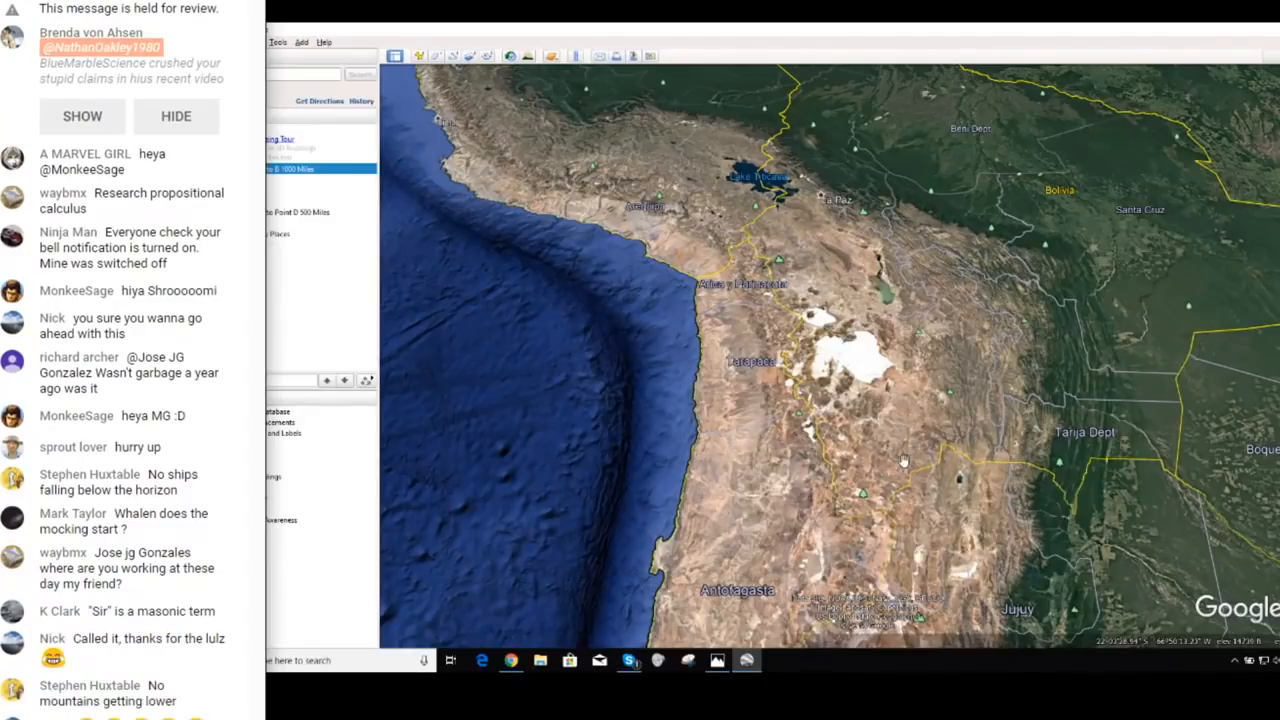
scroll("down", 3)
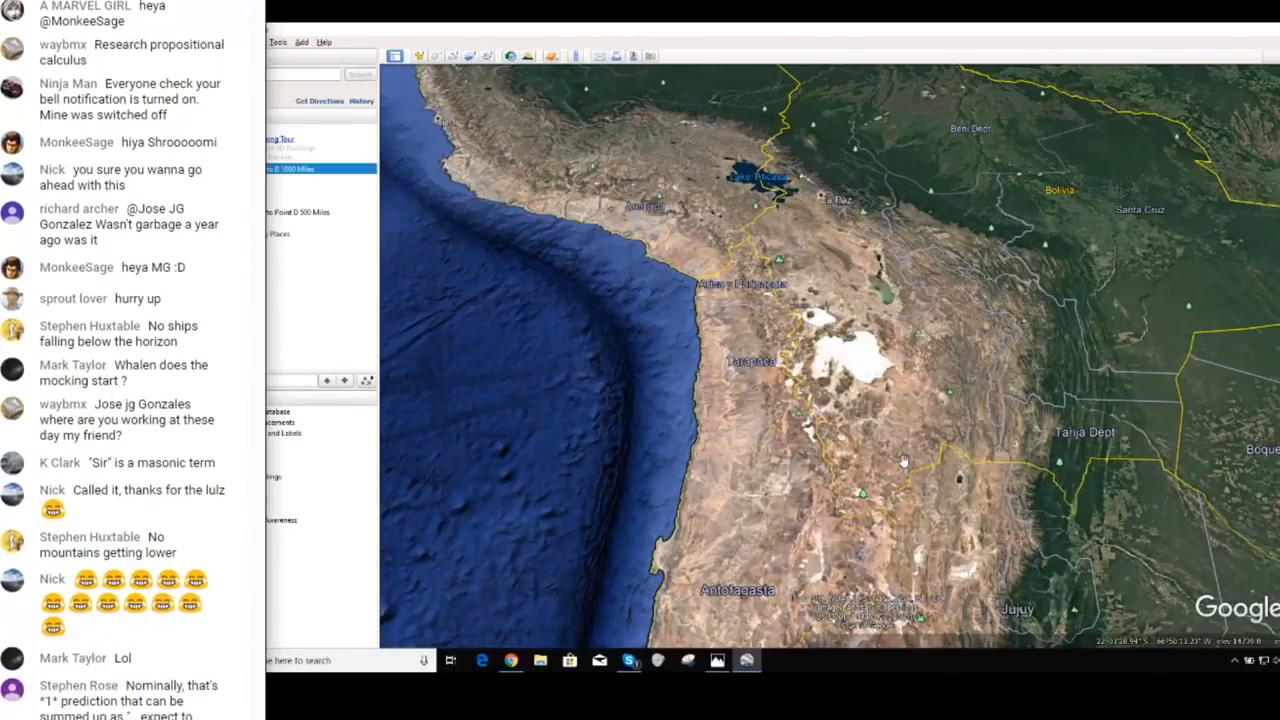
scroll("down", 3)
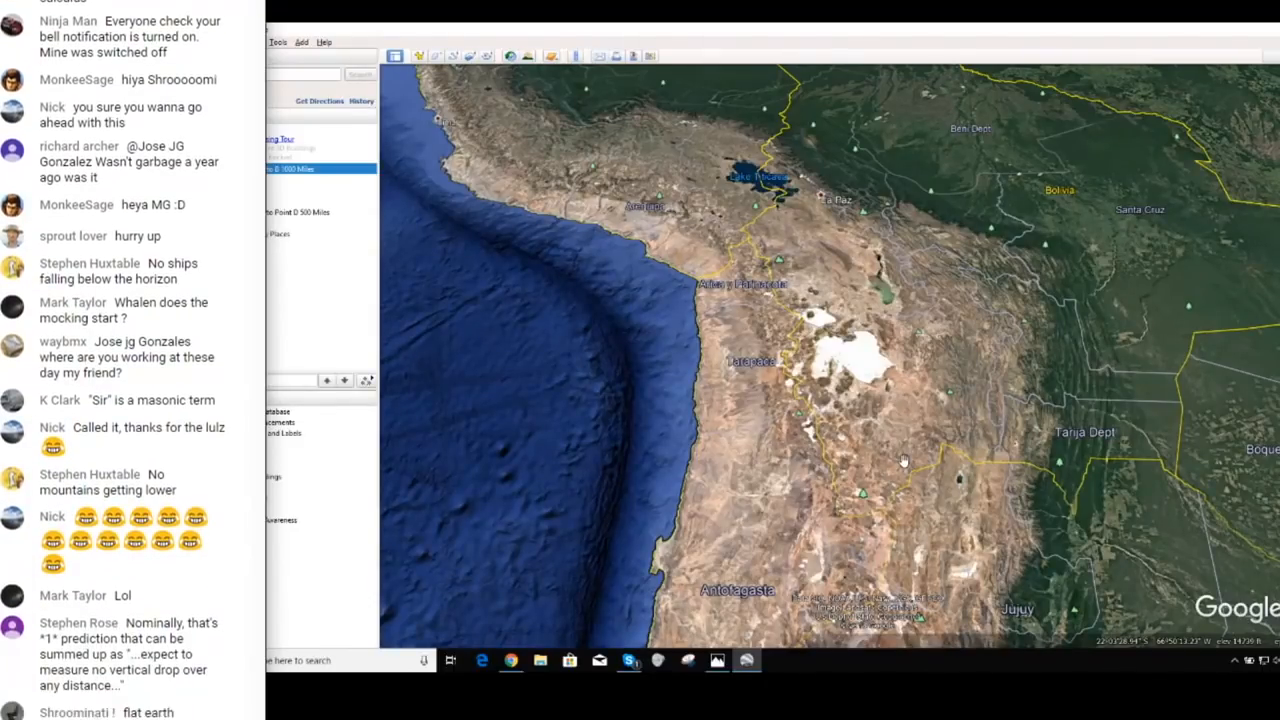
scroll("down", 3)
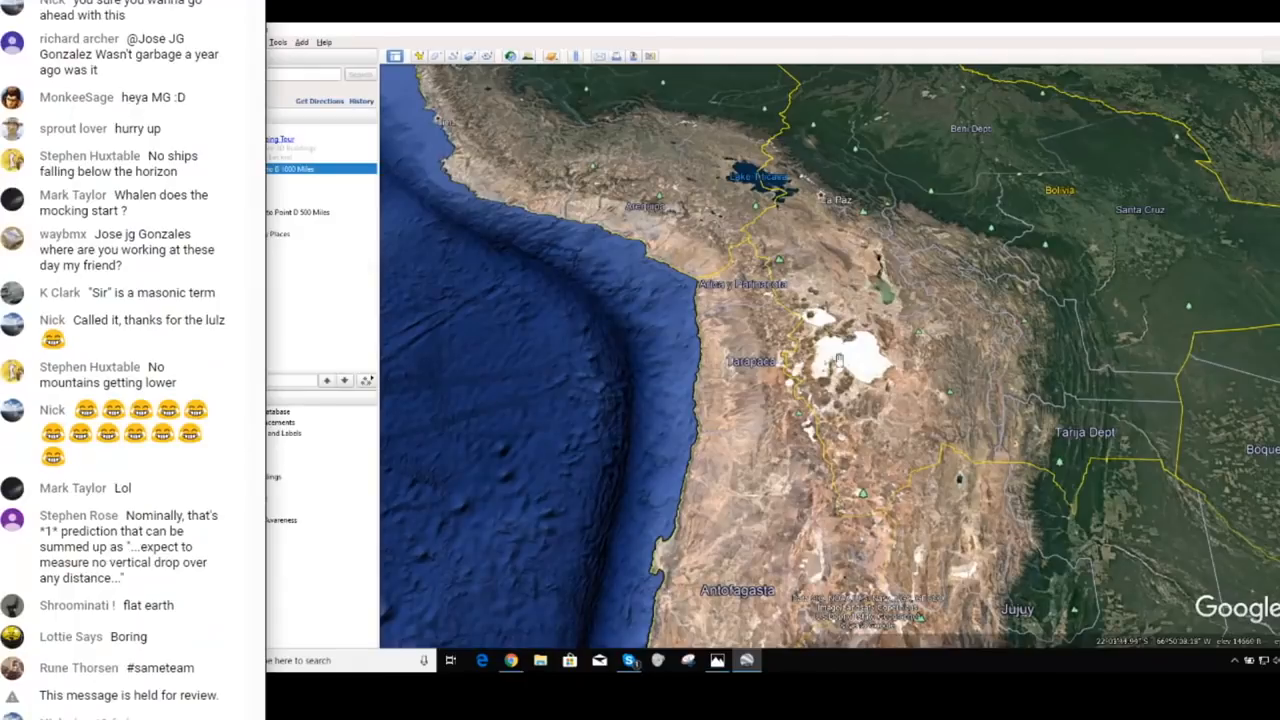
left_click(310, 212)
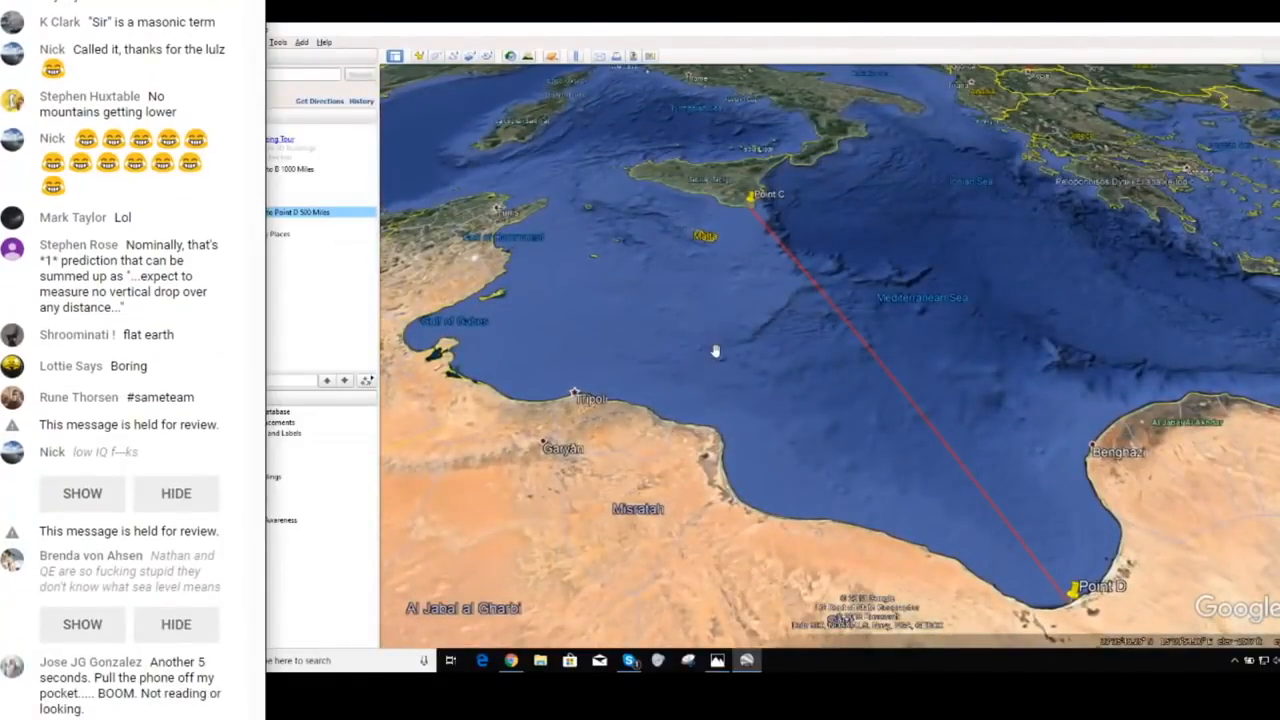
- Zoom in on Point C, where the red path leaves the Sicilian shoreline
scroll("down", 3)
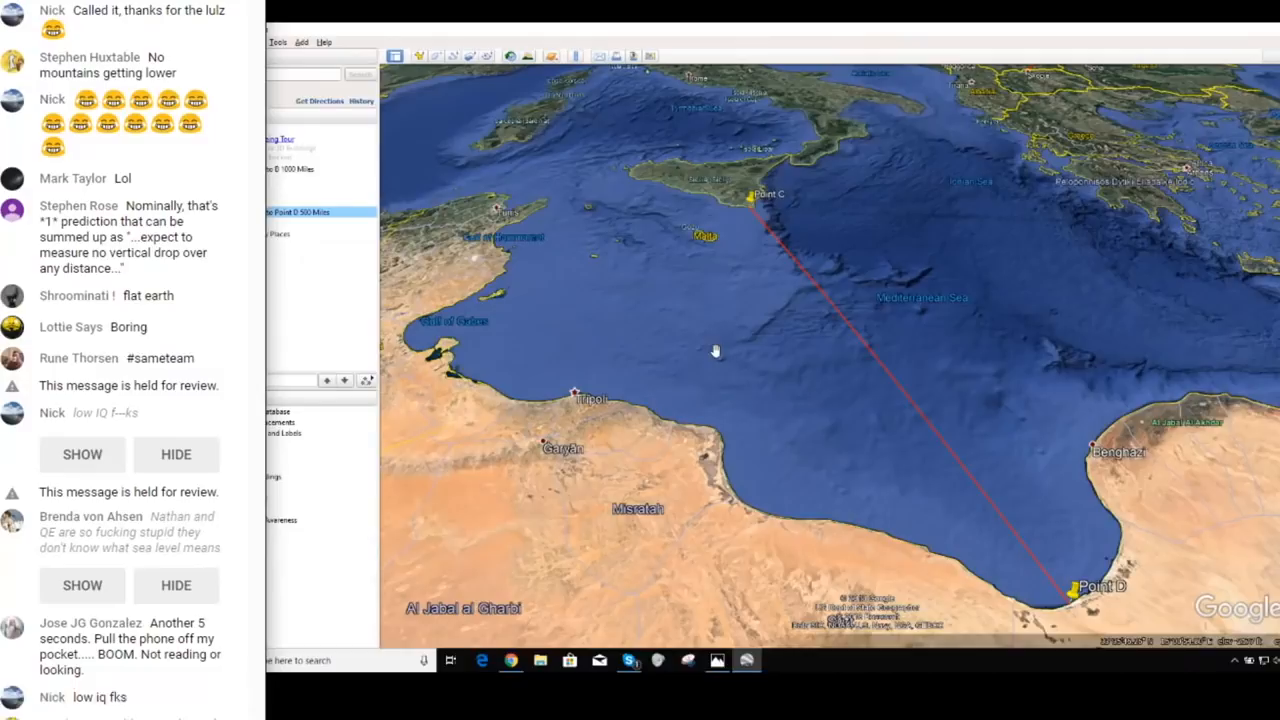
scroll("down", 3)
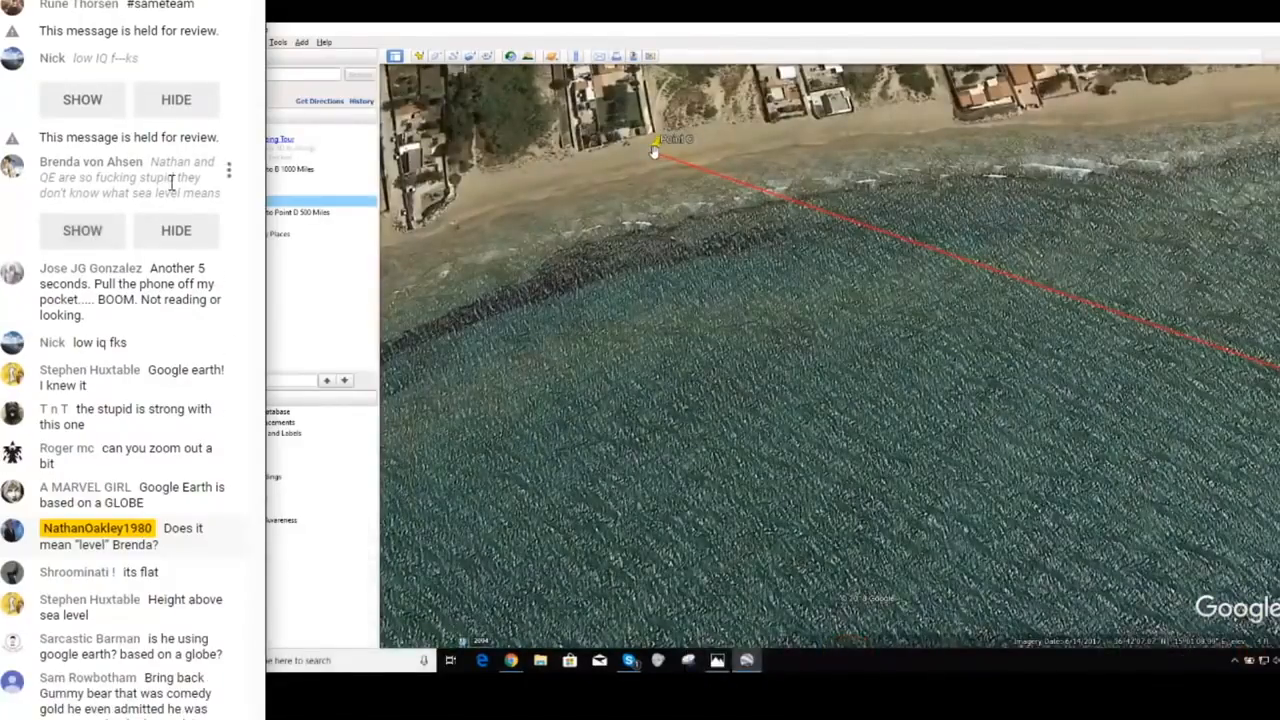
scroll("down", 3)
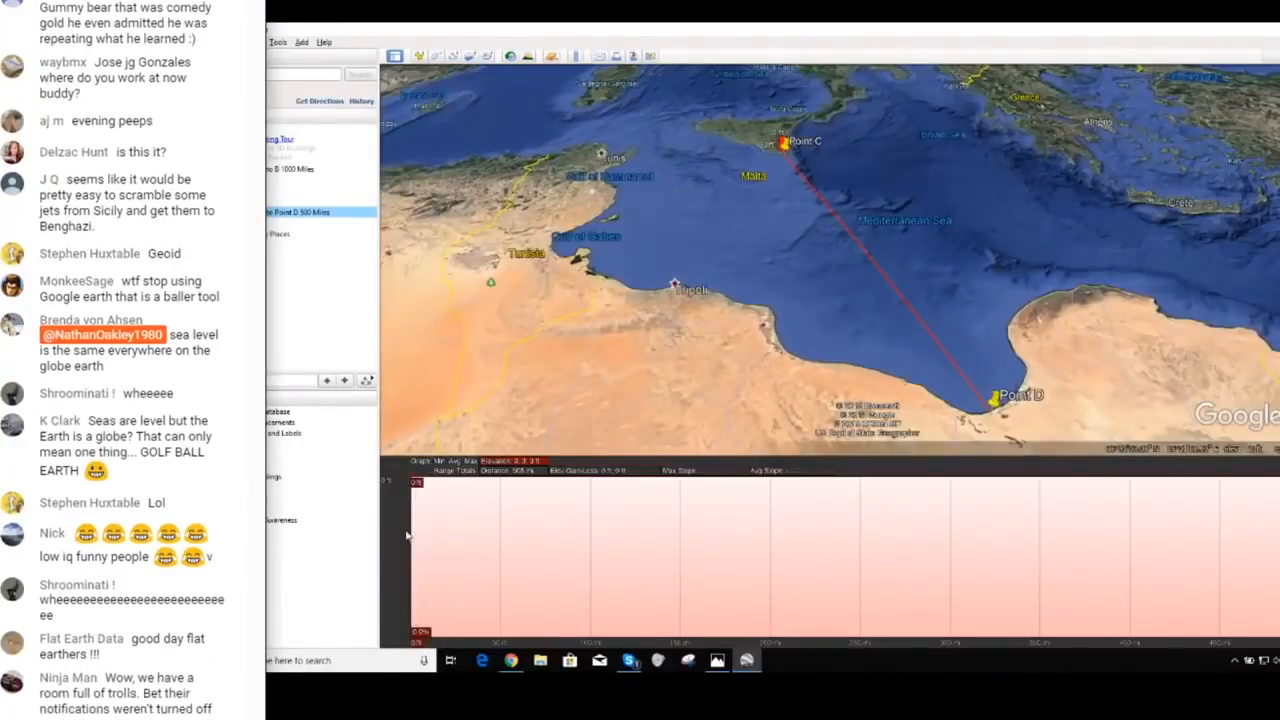
- Scroll the view to the flat elevation profile of the Point C to Point D path
scroll("down", 3)
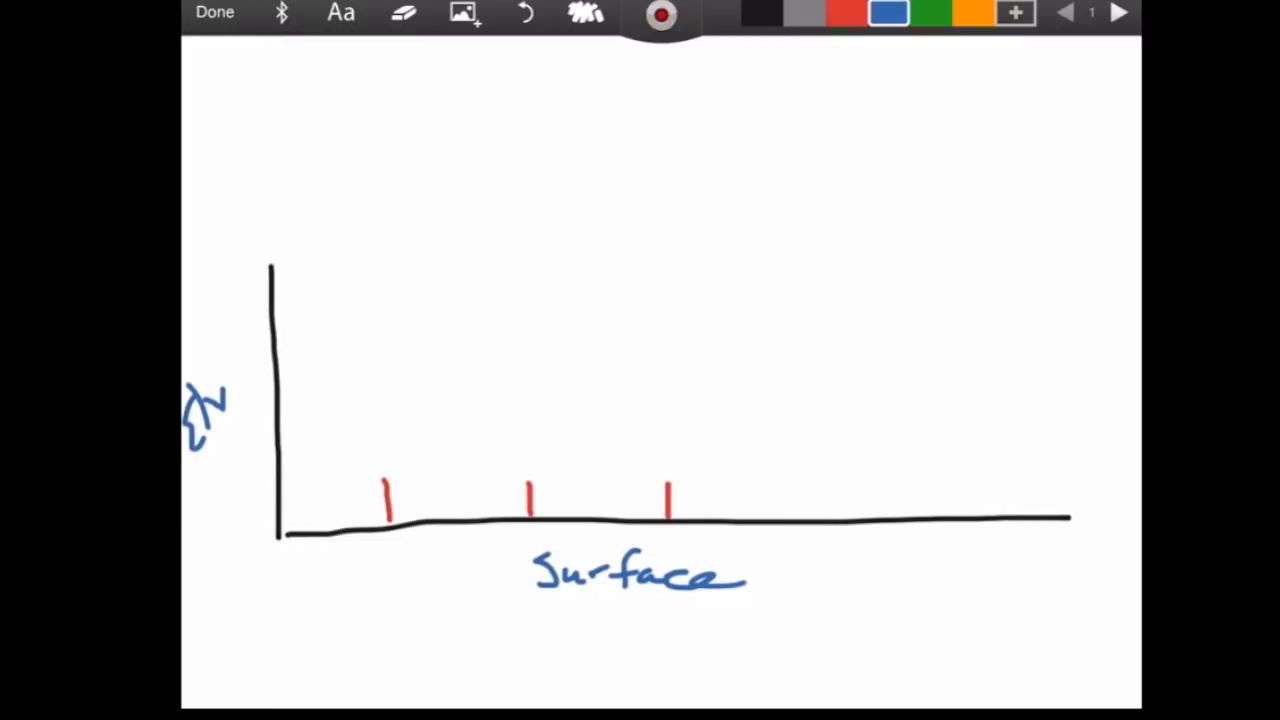
- Switch the pen to green and draw horizontal lines above the red tick marks
left_click(932, 12)
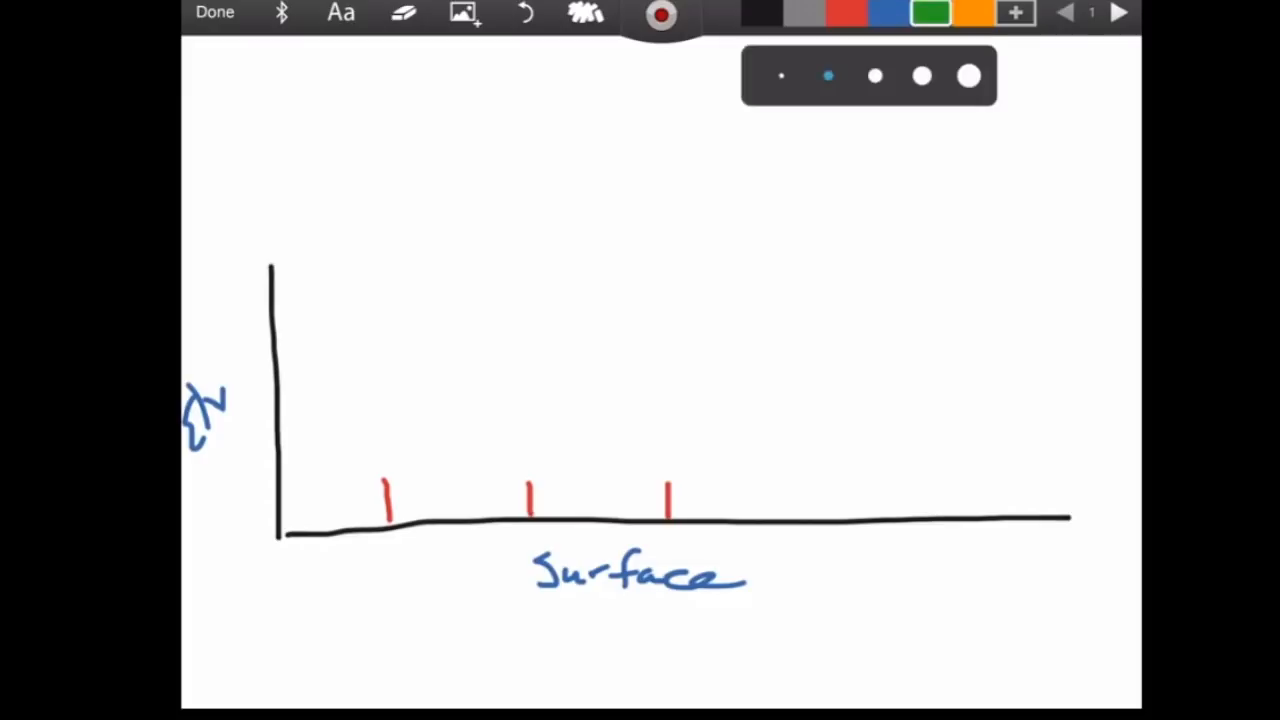
left_click_drag(320, 467, 380, 467)
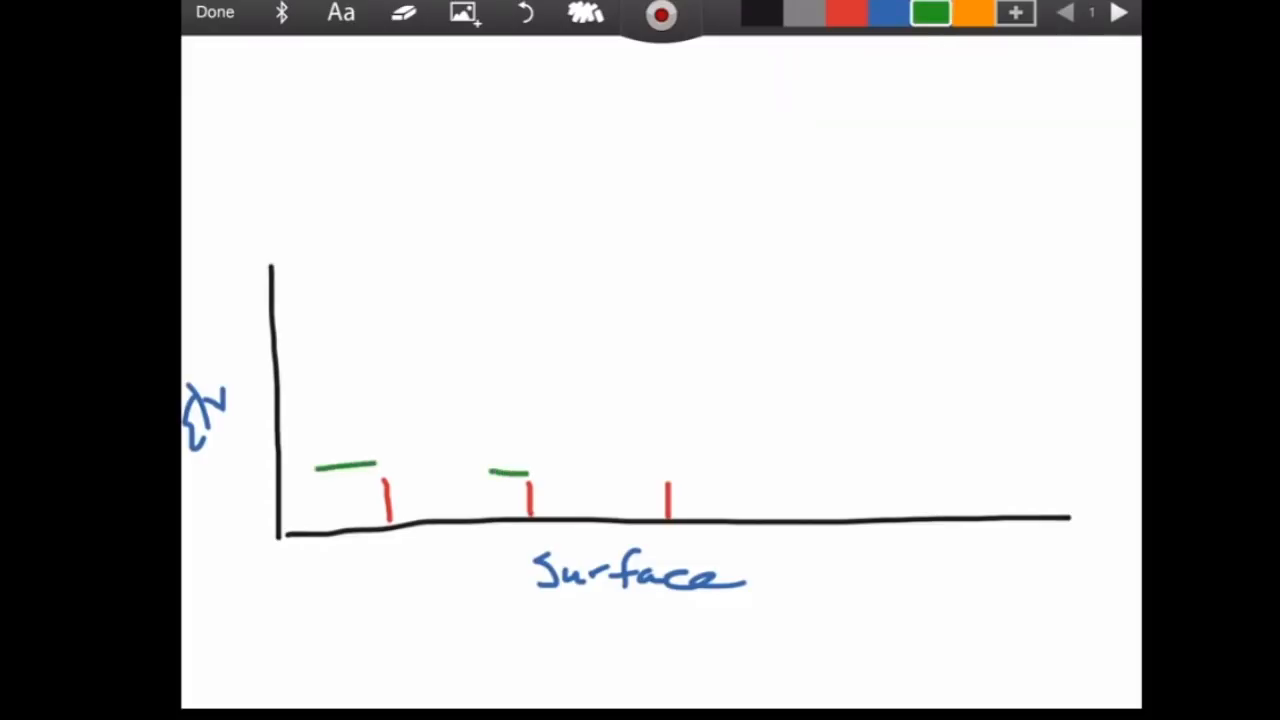
left_click_drag(320, 468, 785, 463)
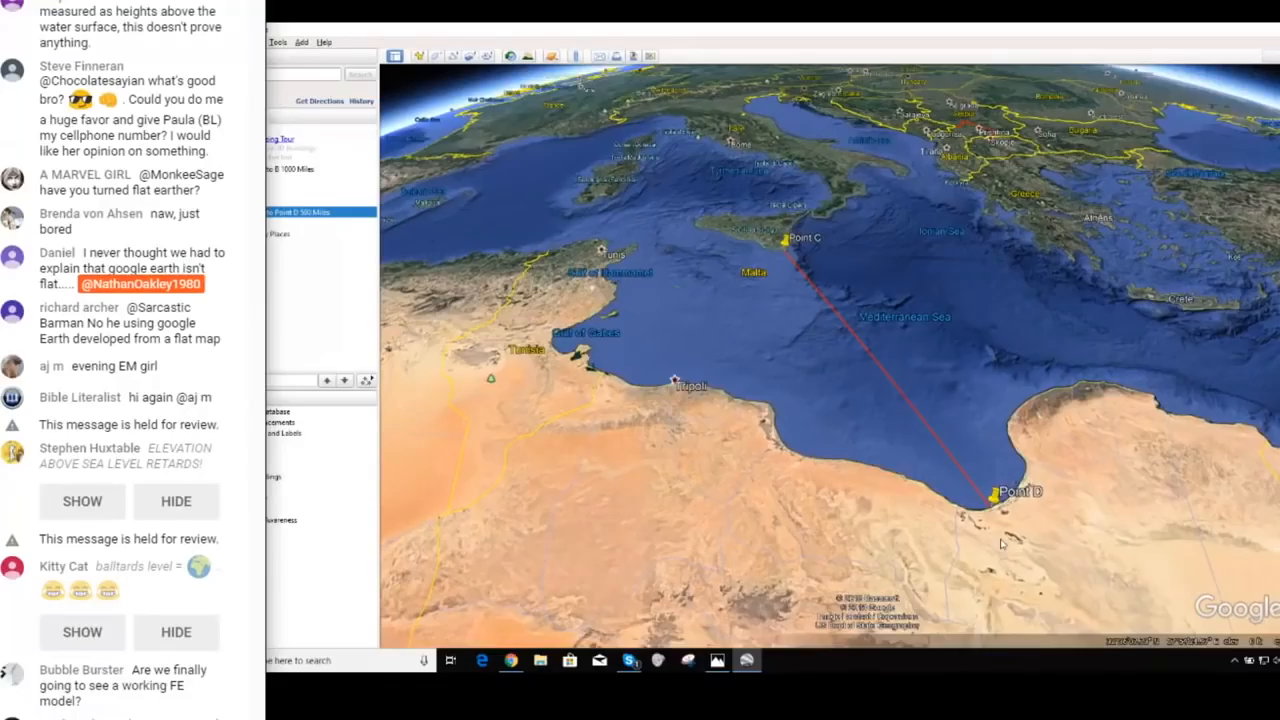
scroll("down", 3)
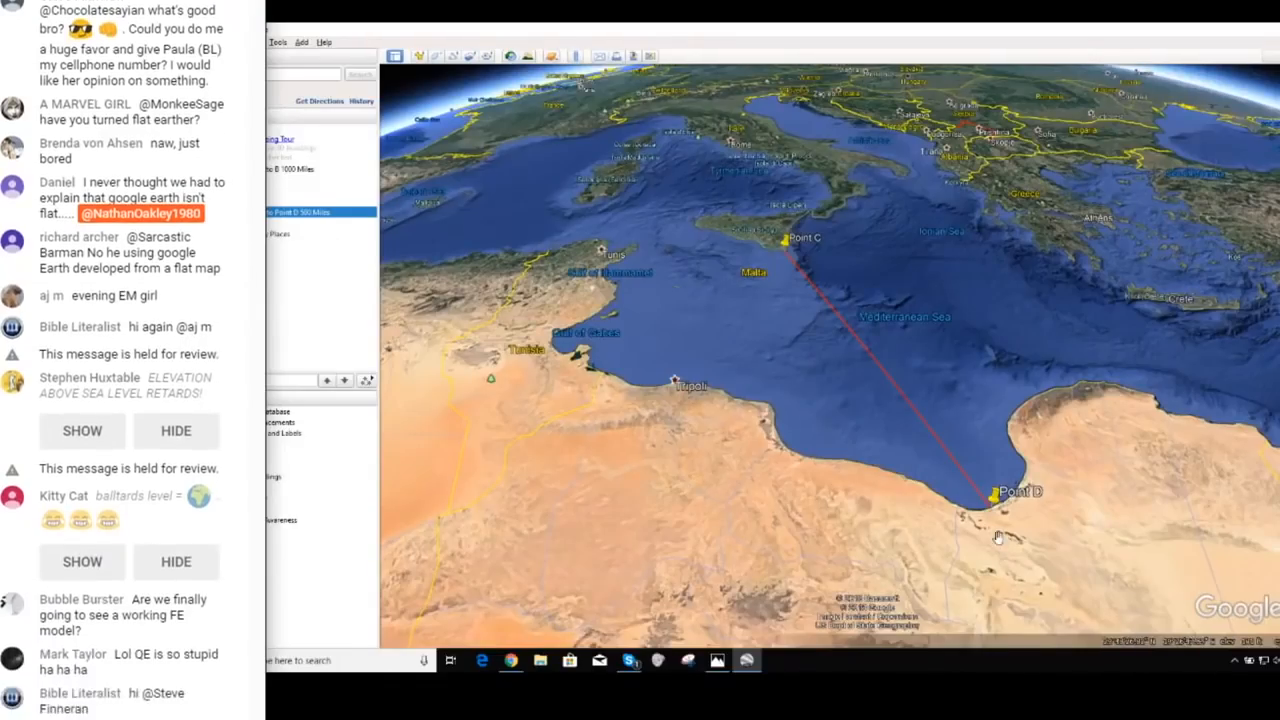
scroll("down", 3)
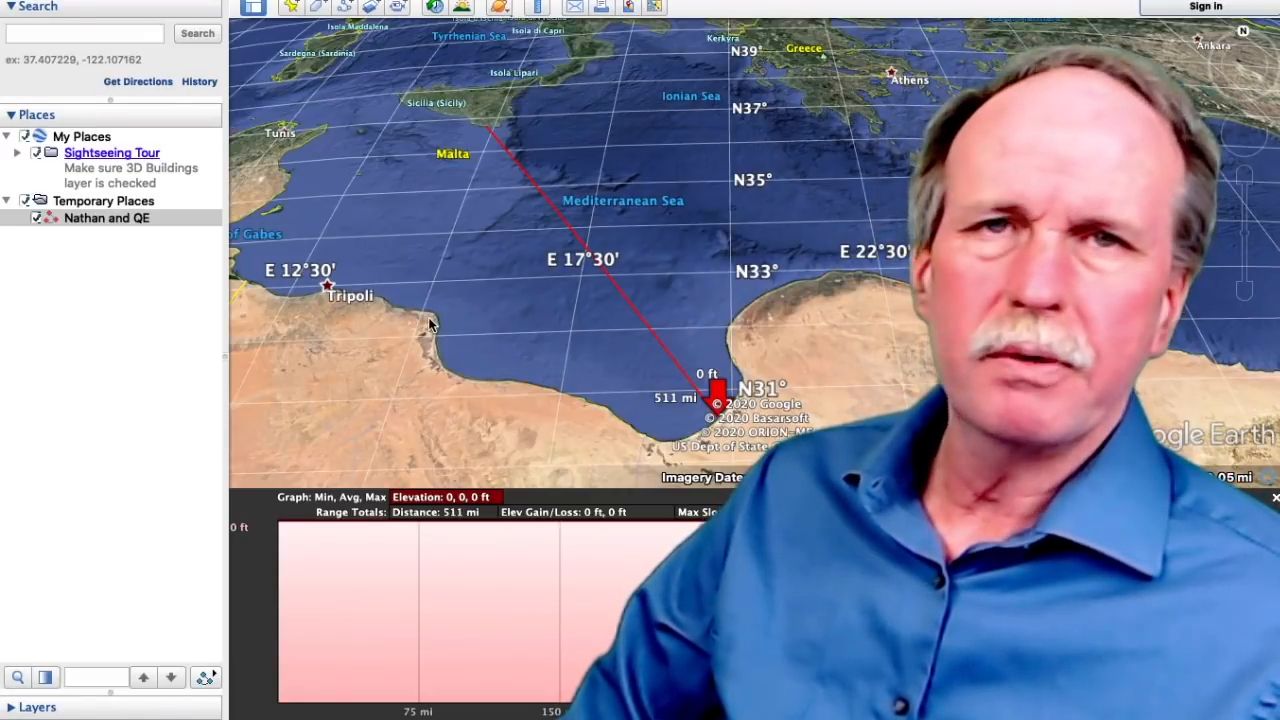
mouse_move(499, 280)
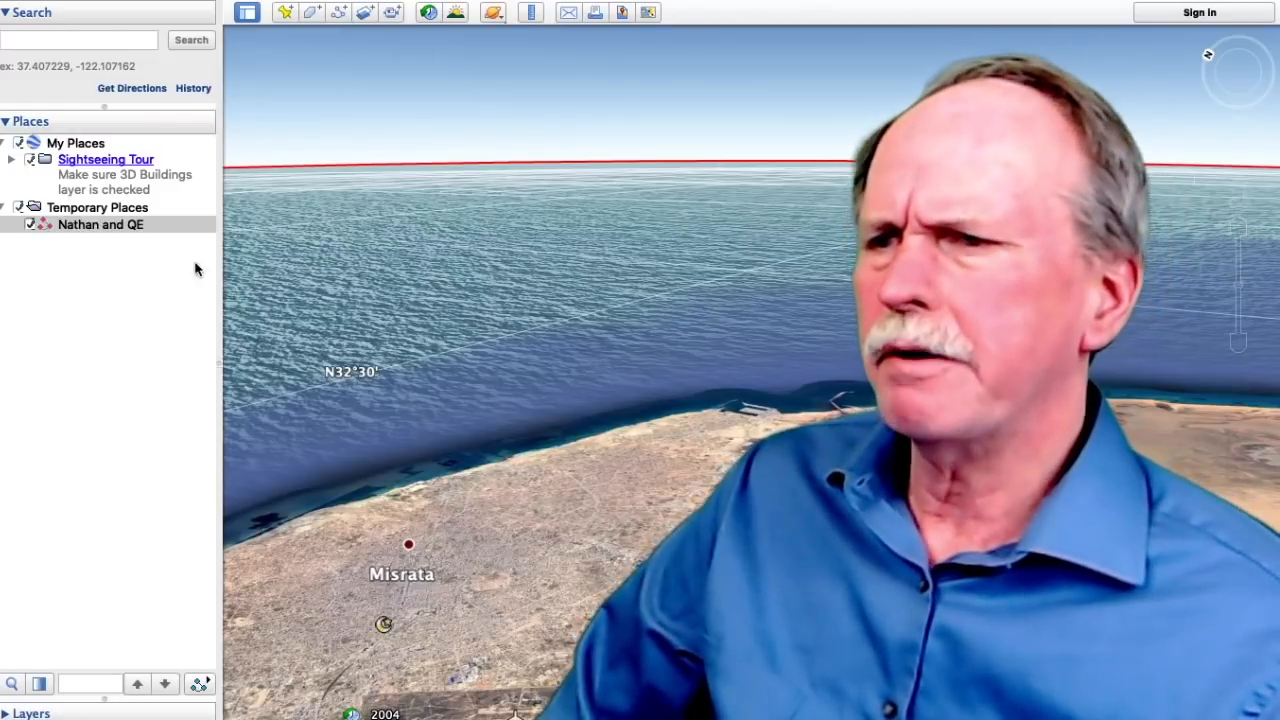
- Give the Nathan and QE path an absolute altitude of about 10,219 m and confirm
right_click(100, 224)
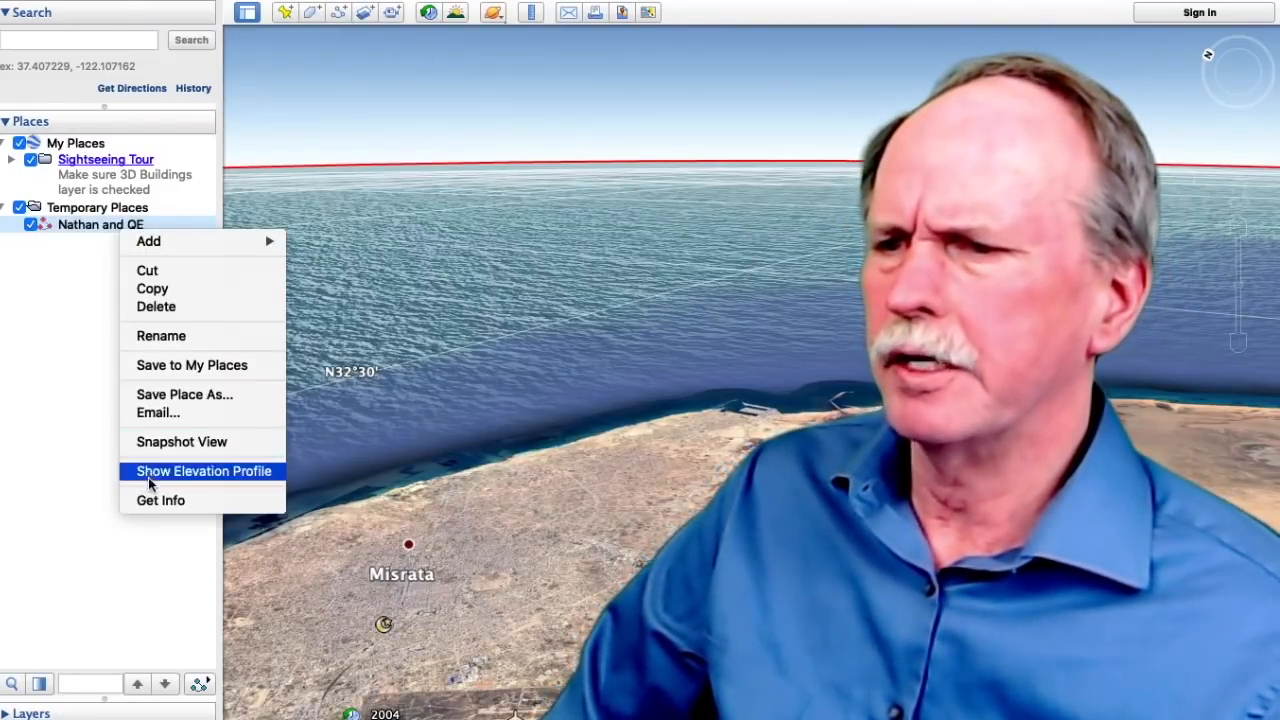
left_click(203, 471)
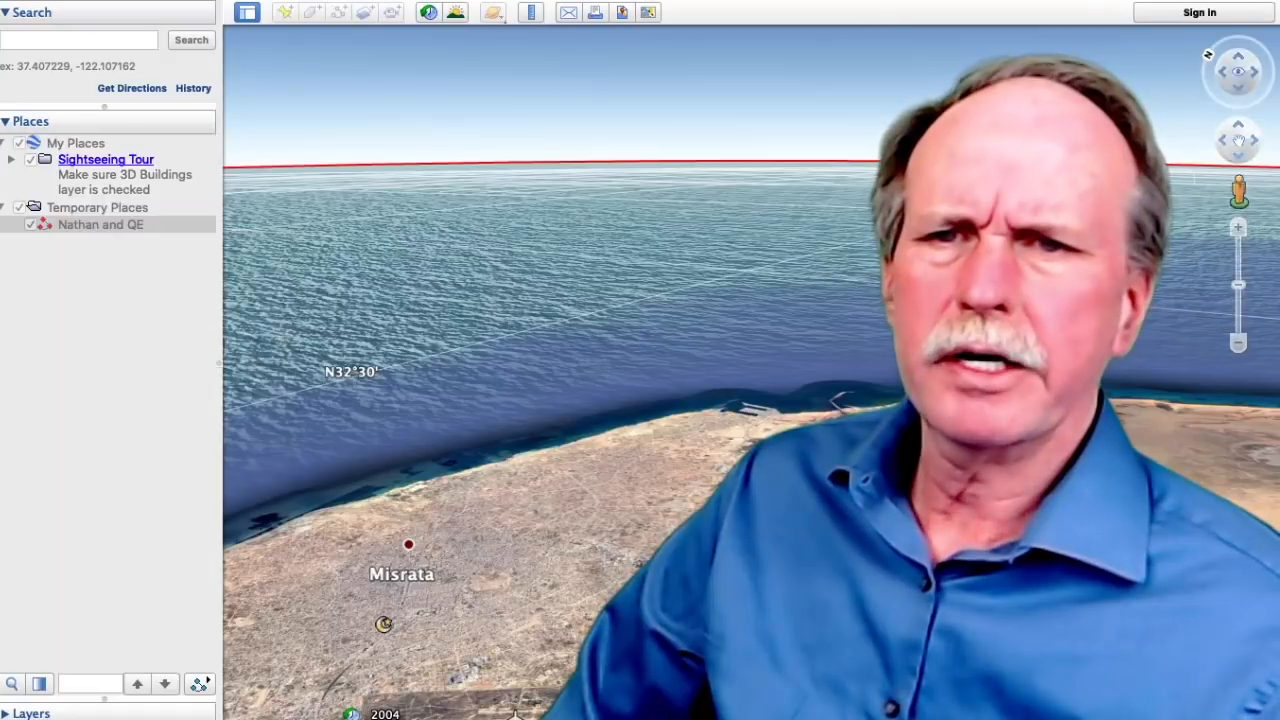
double_click(100, 224)
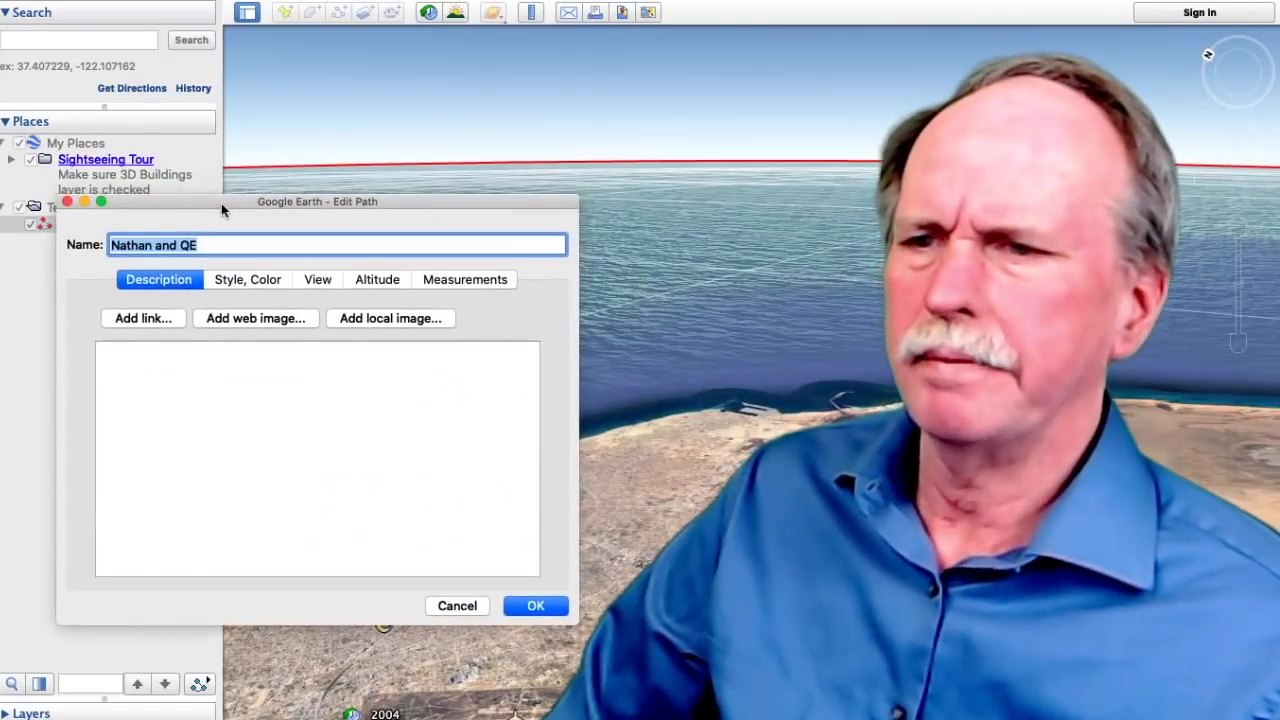
left_click(377, 279)
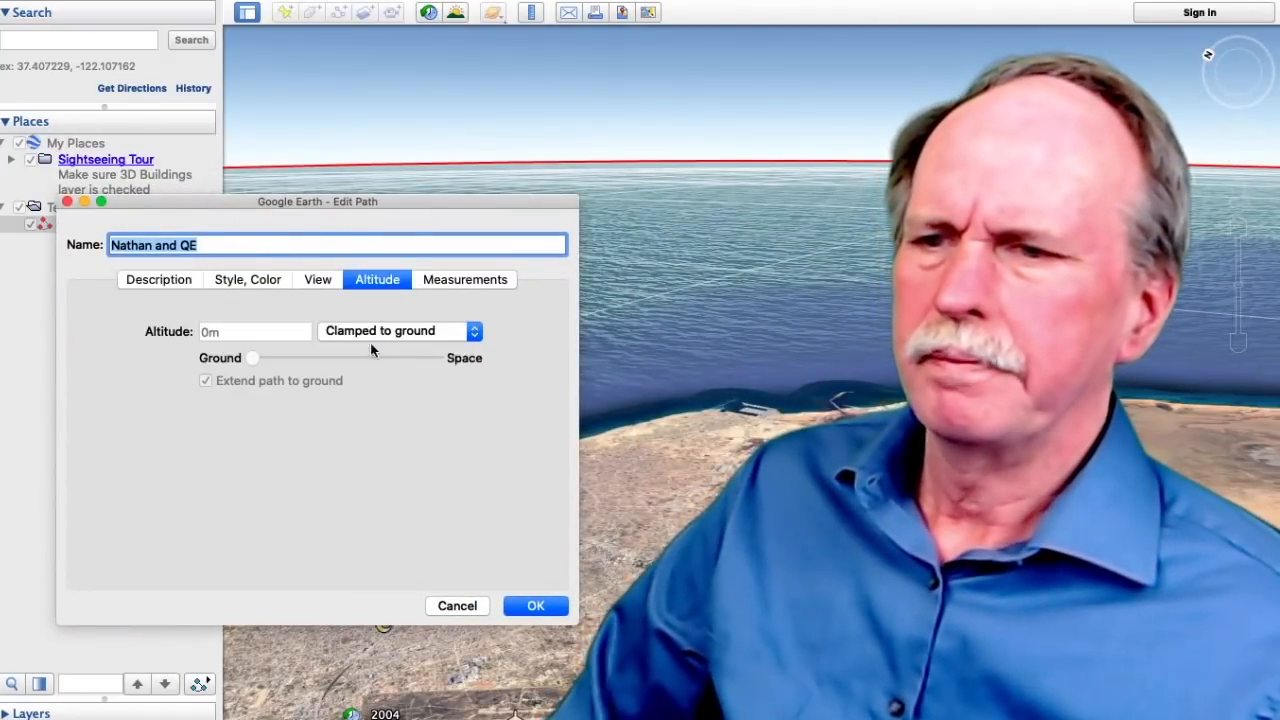
mouse_move(394, 360)
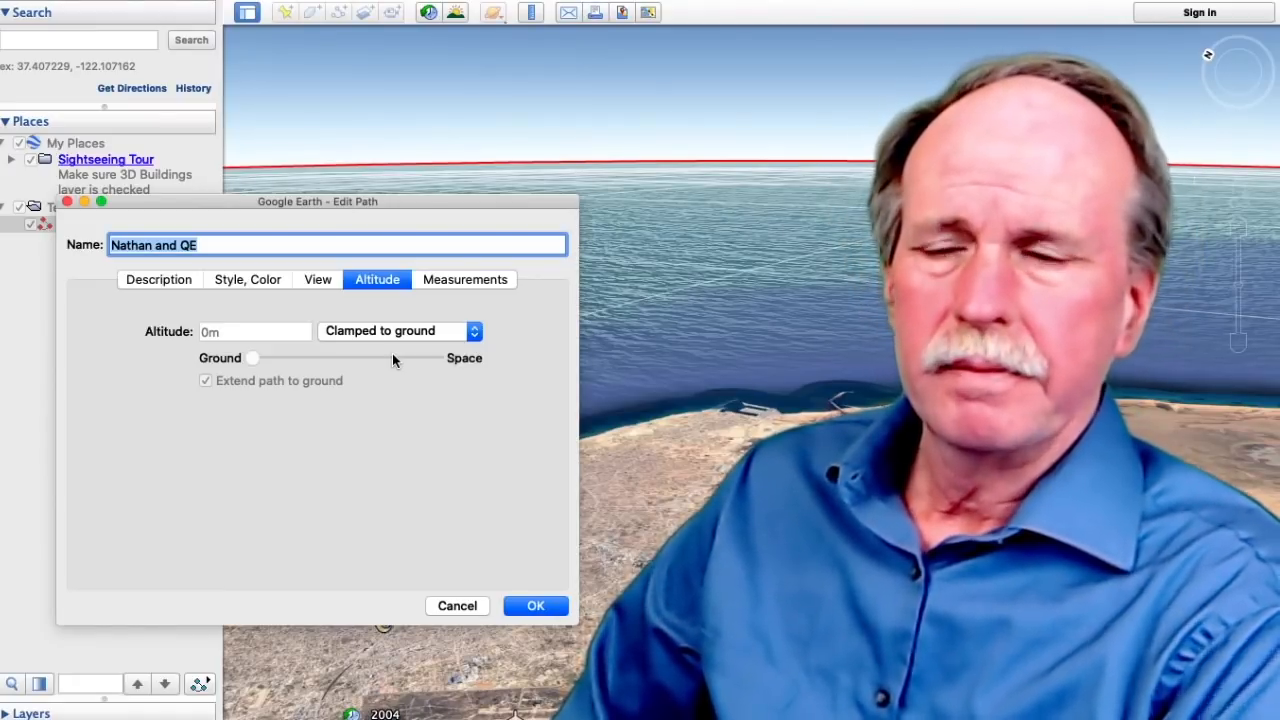
left_click(398, 331)
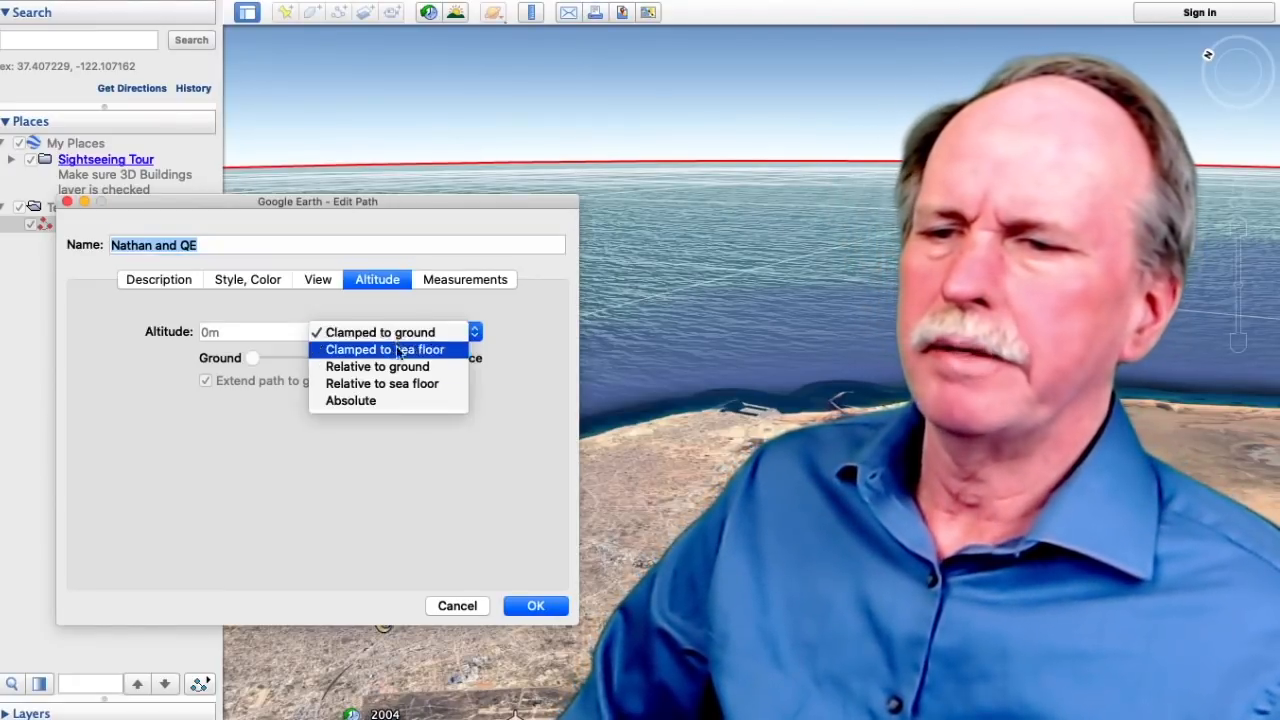
left_click(350, 400)
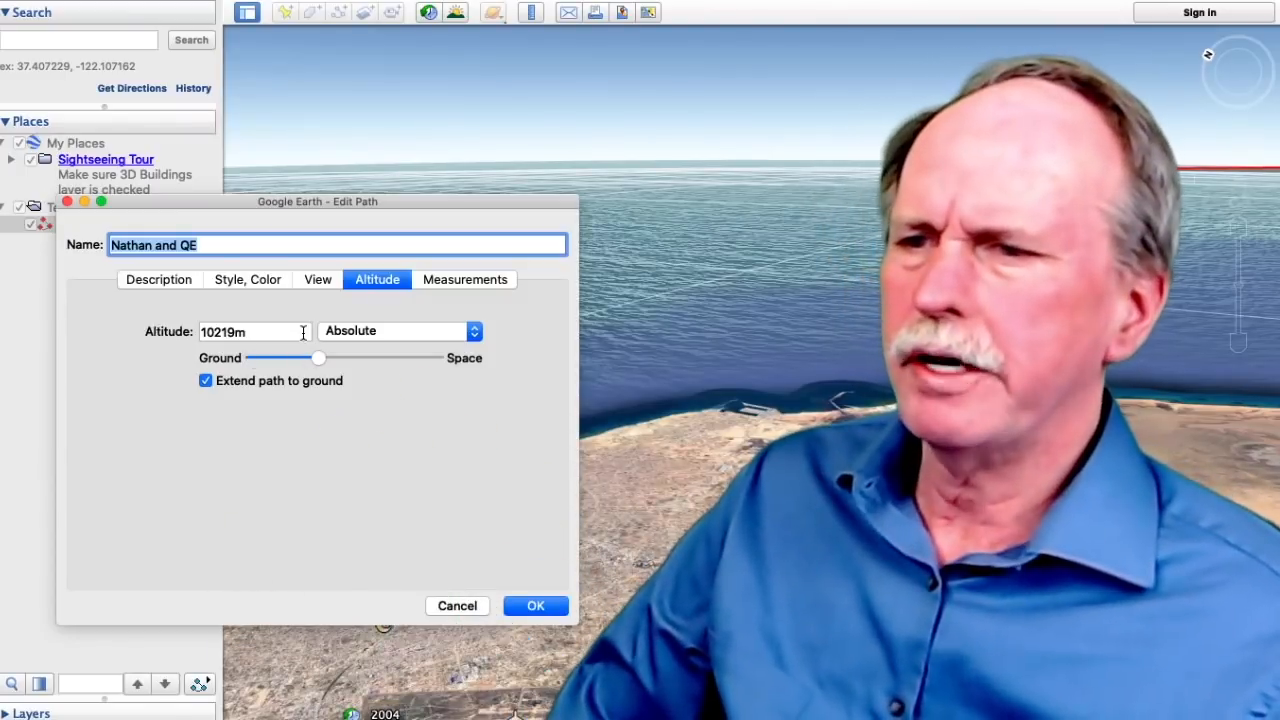
left_click(535, 606)
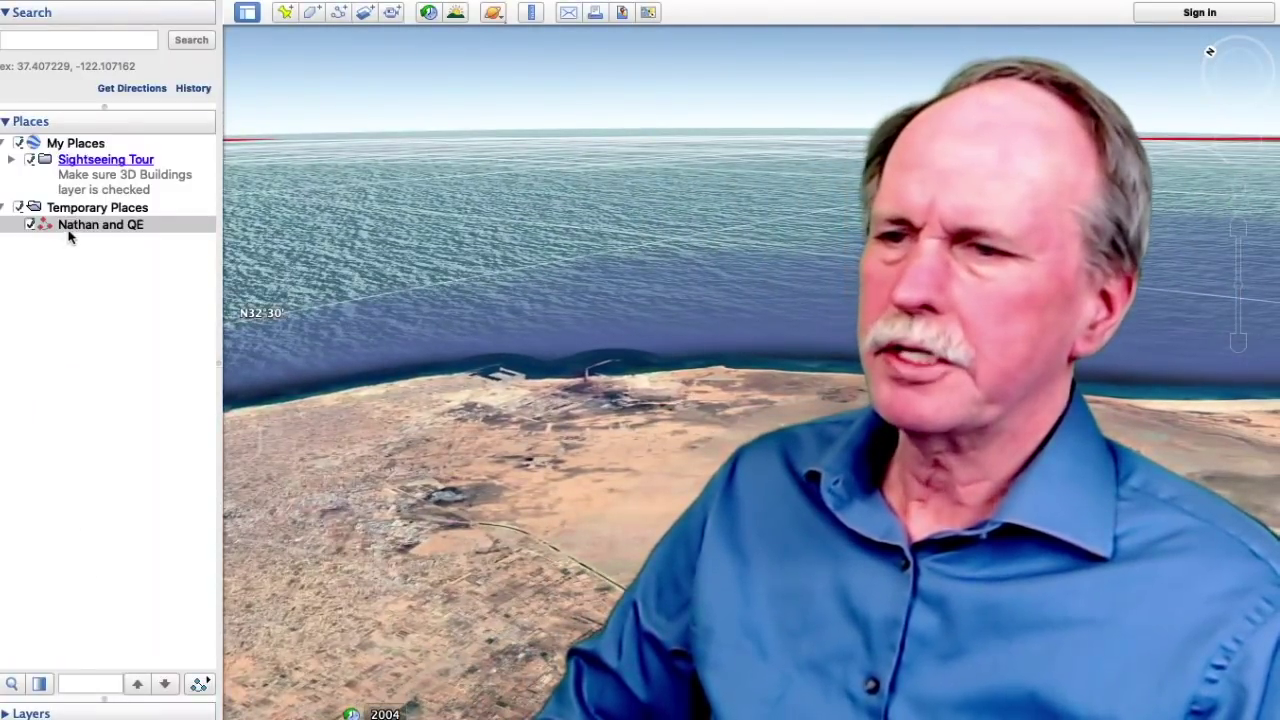
- Slide the Nathan and QE path's absolute altitude up to 11118 m and apply it
right_click(100, 224)
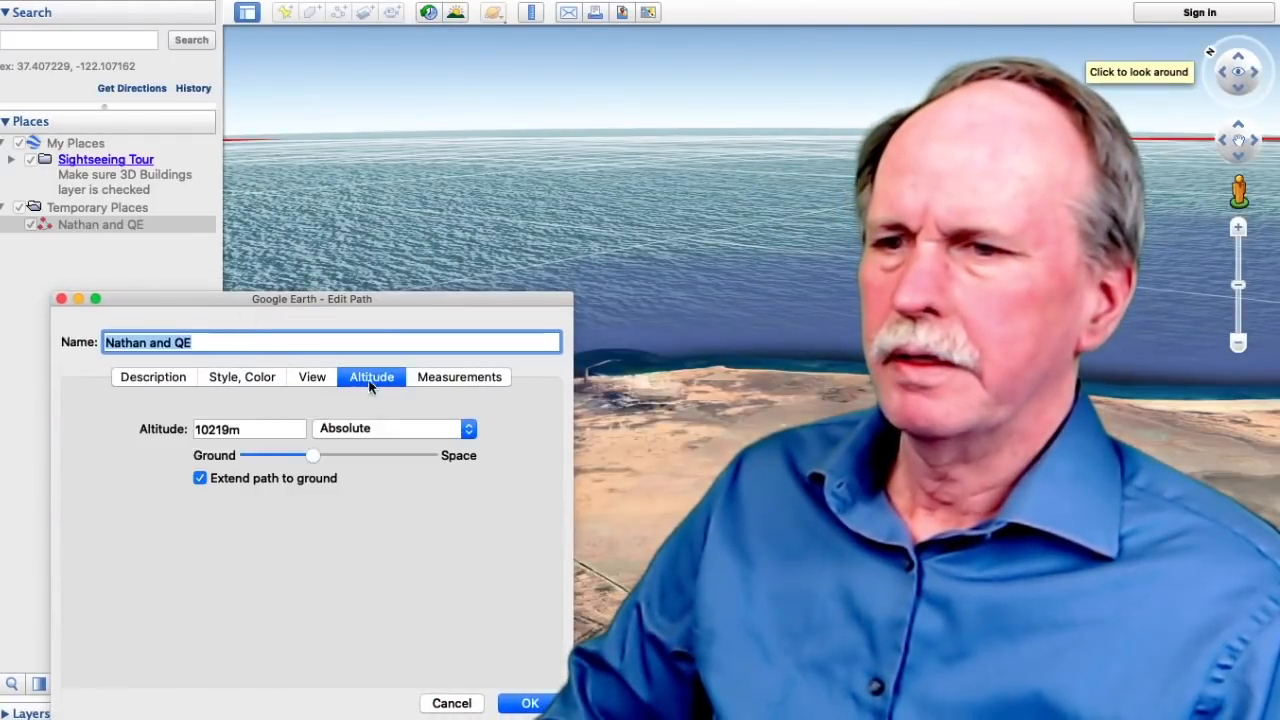
left_click_drag(313, 455, 303, 455)
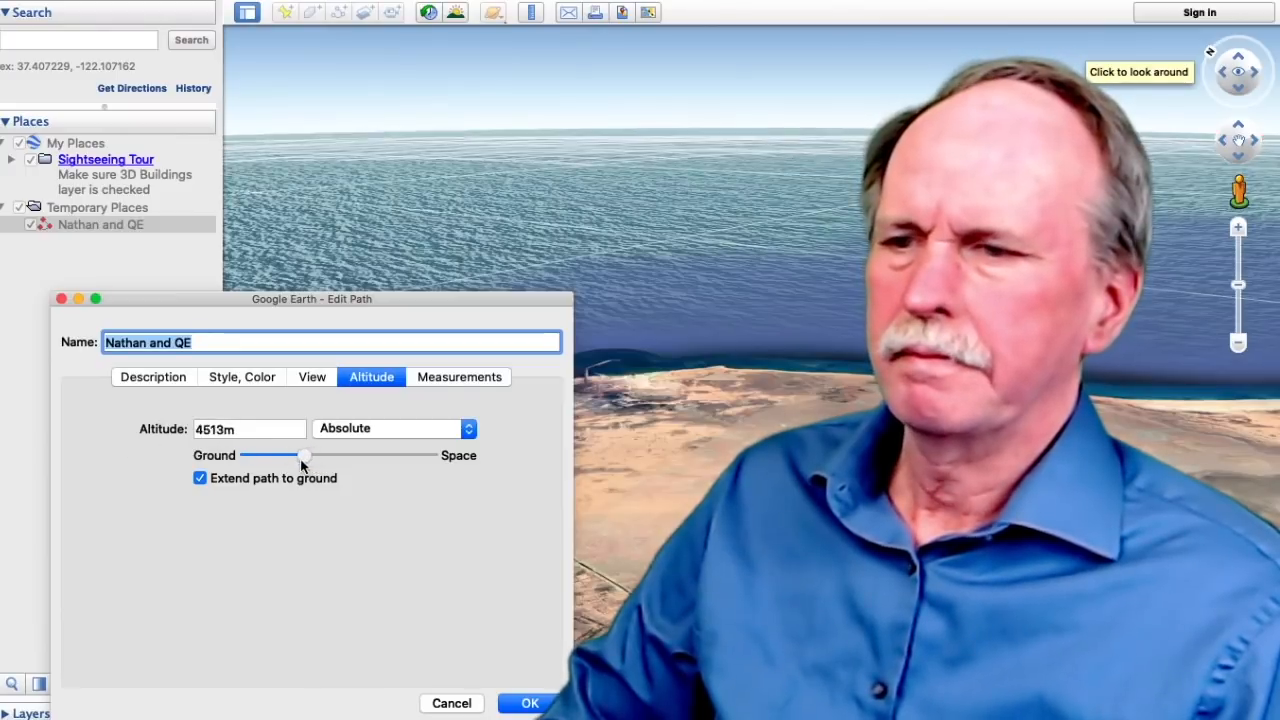
left_click_drag(303, 455, 311, 455)
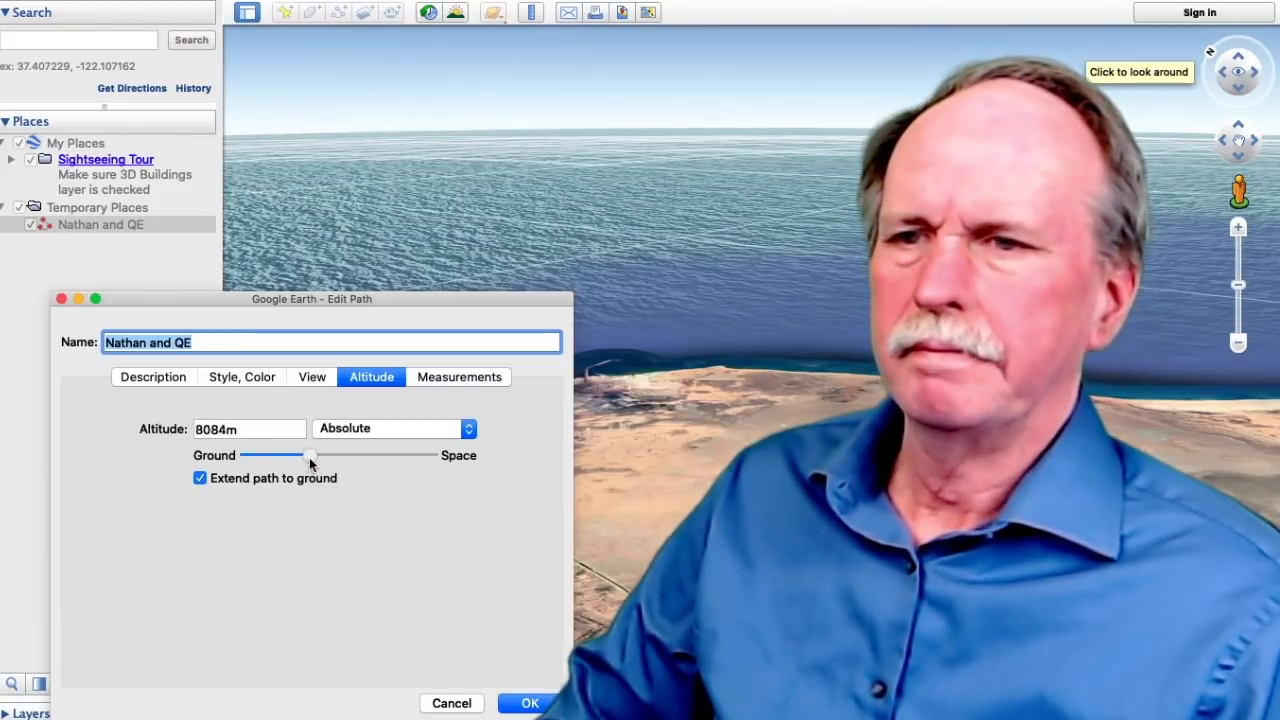
left_click_drag(308, 455, 315, 455)
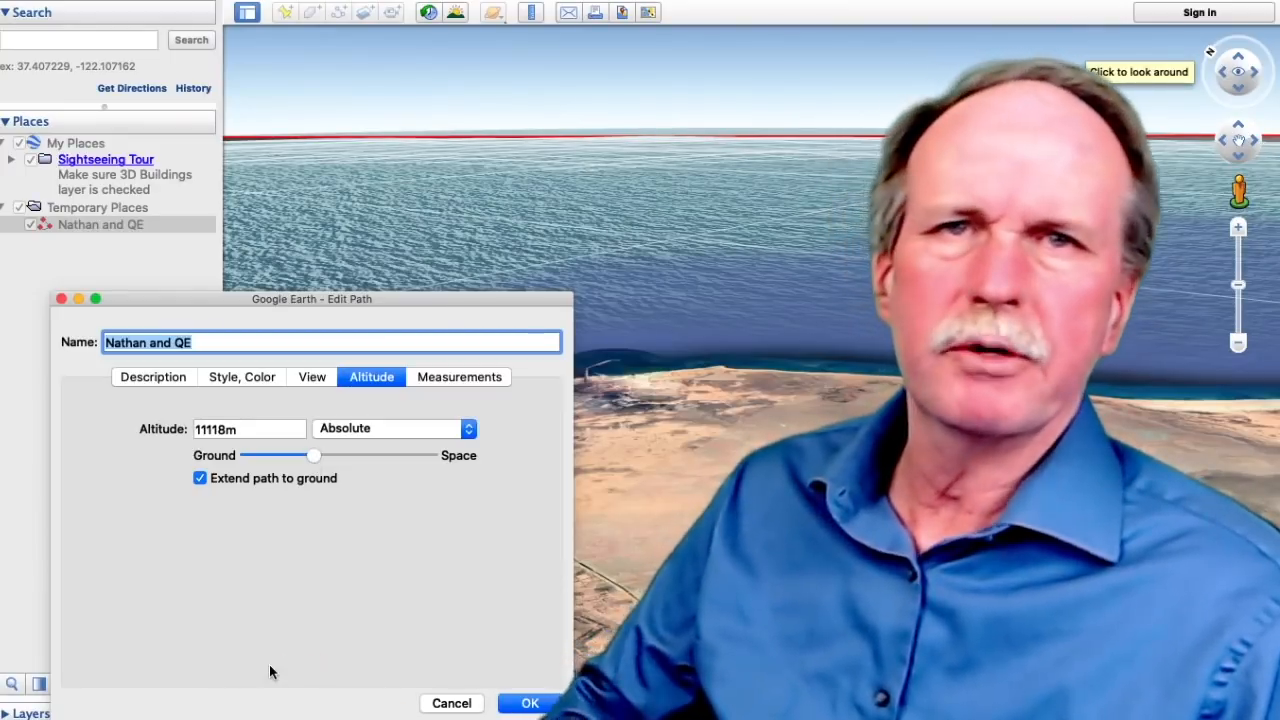
left_click(529, 703)
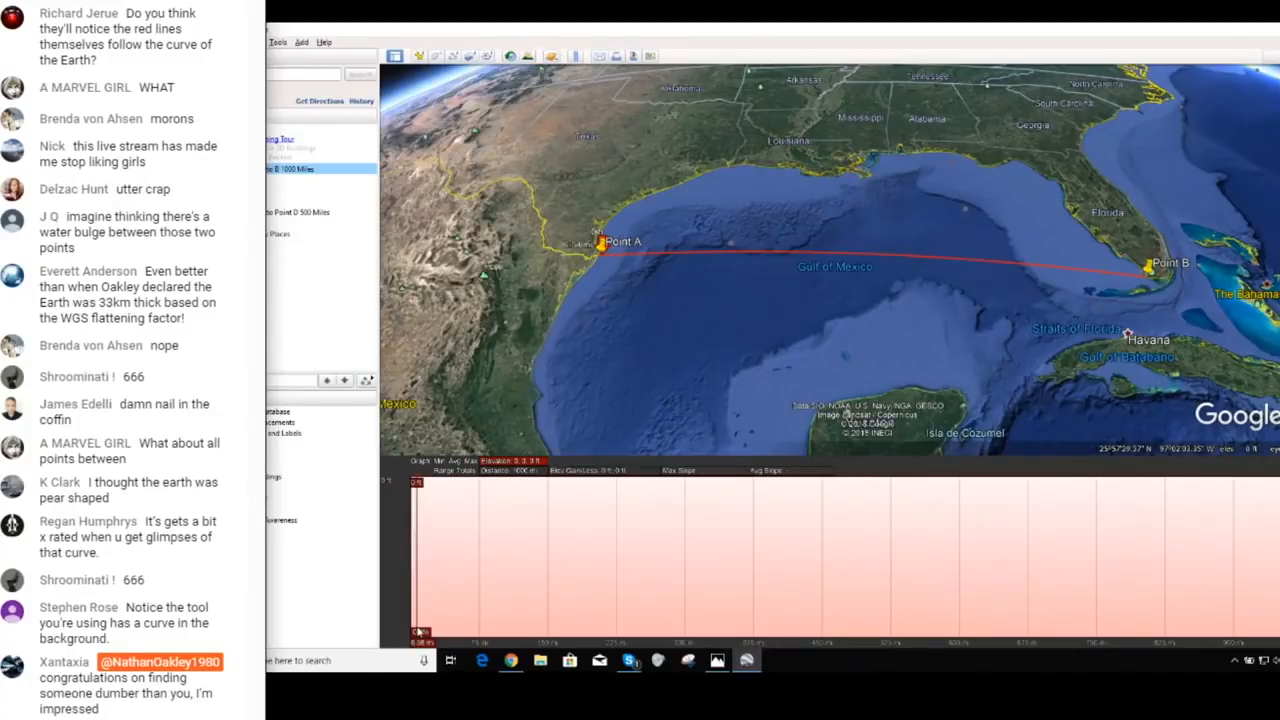
- Scroll the view around the Point A to Point B path's flat Gulf of Mexico profile
scroll("down", 3)
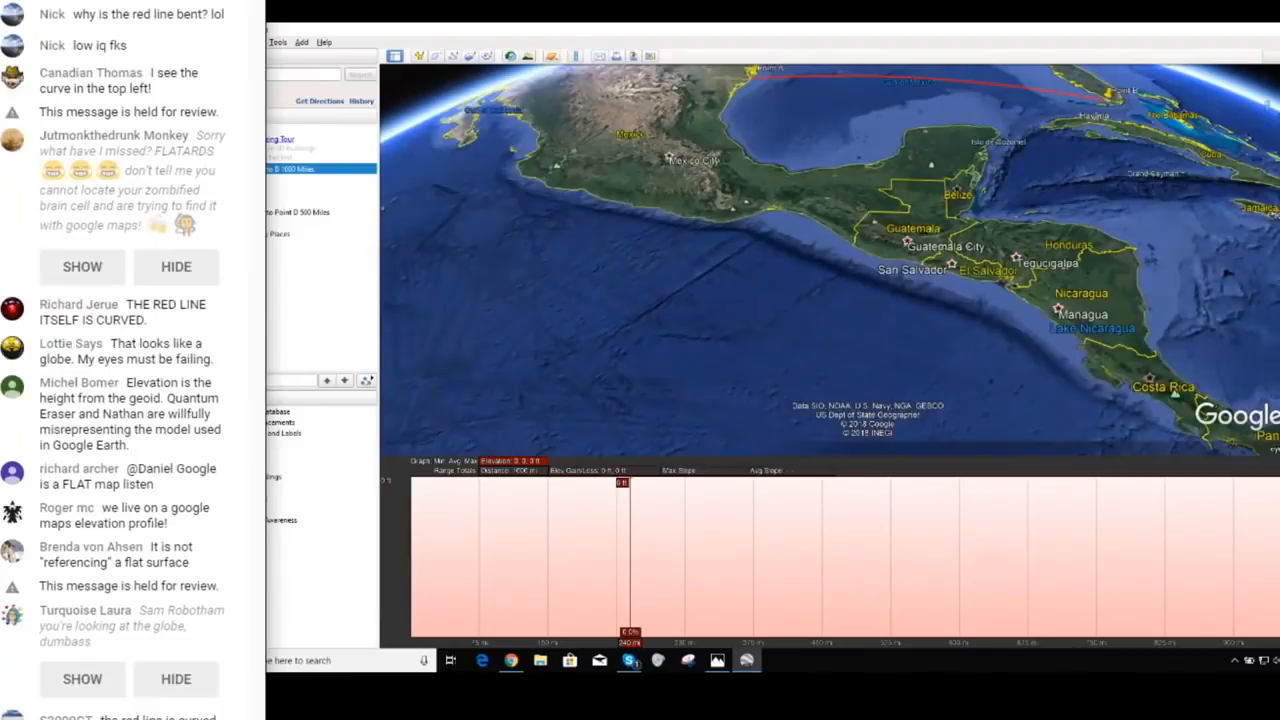
scroll("down", 3)
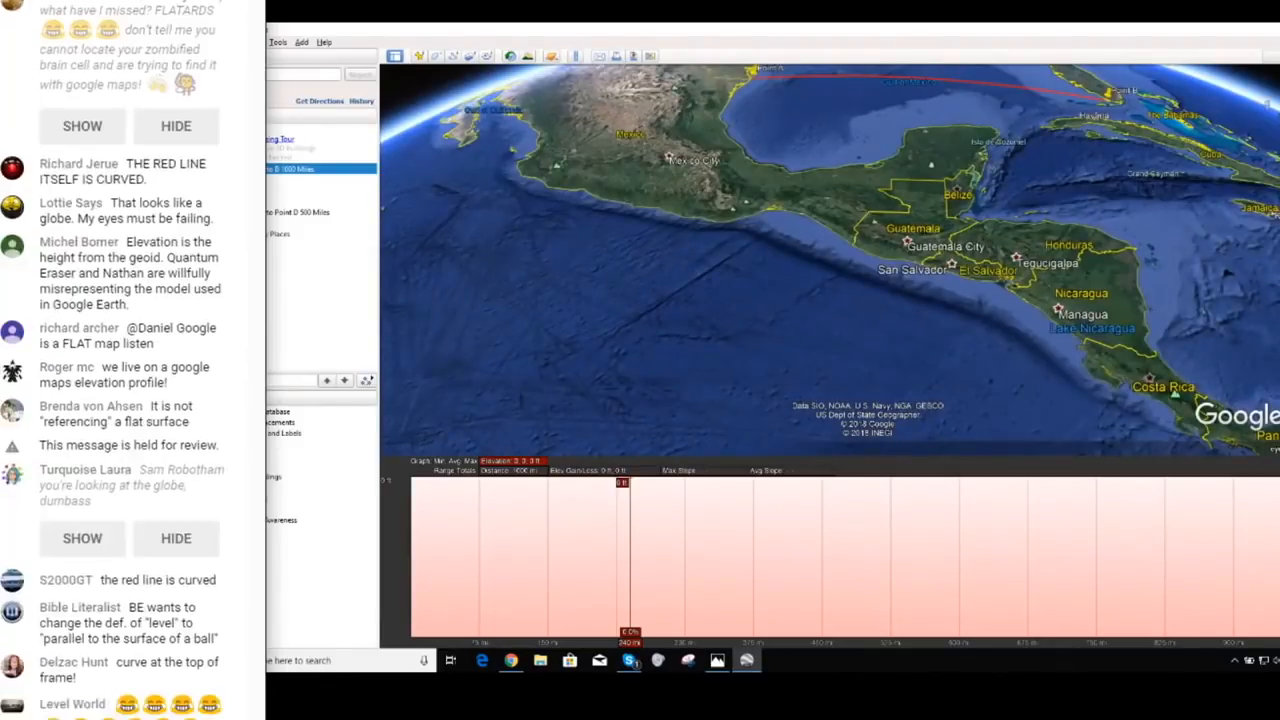
scroll("down", 3)
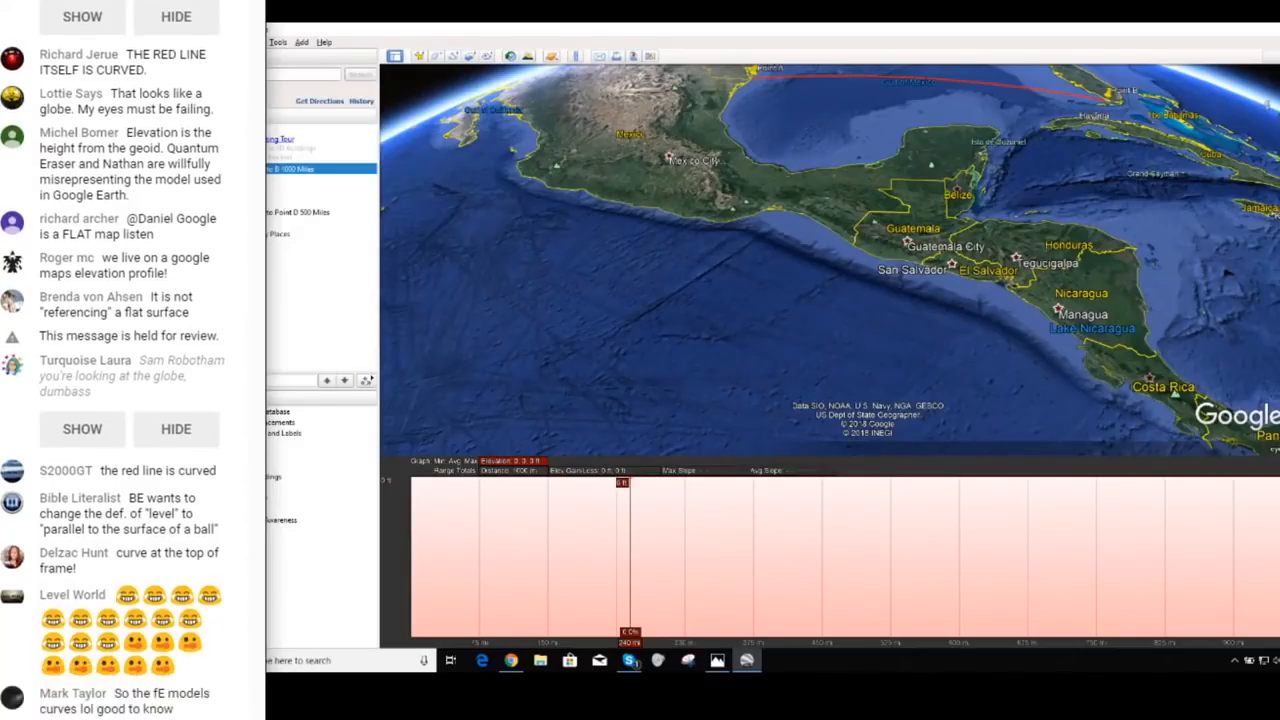
scroll("down", 3)
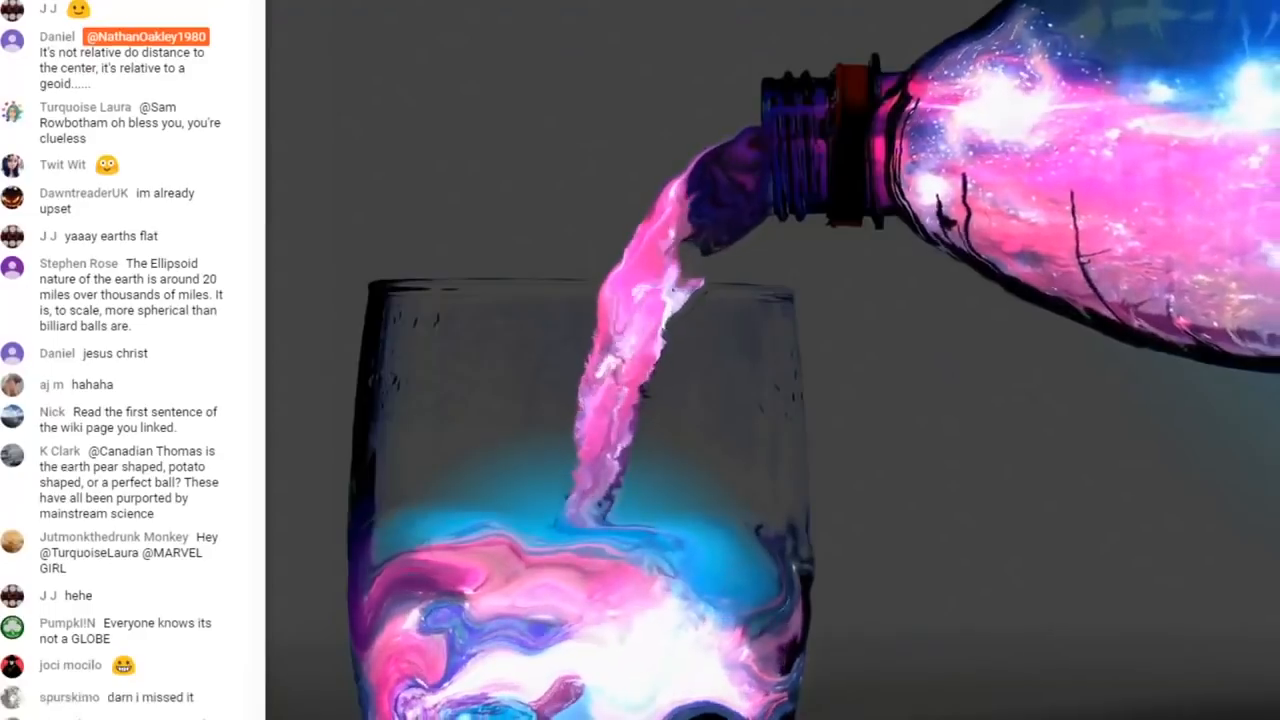
- Scroll down through the livestream chat while the pouring-galaxy intermission image stays on screen
scroll("down", 3)
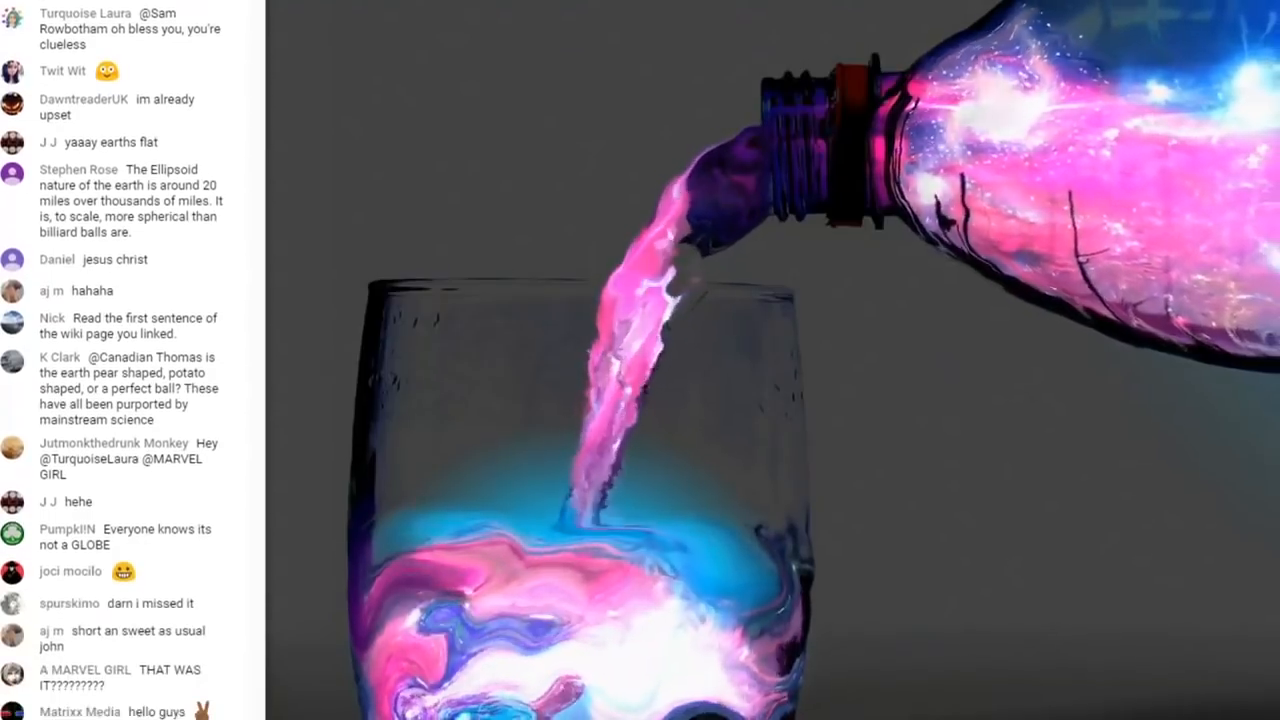
scroll("down", 3)
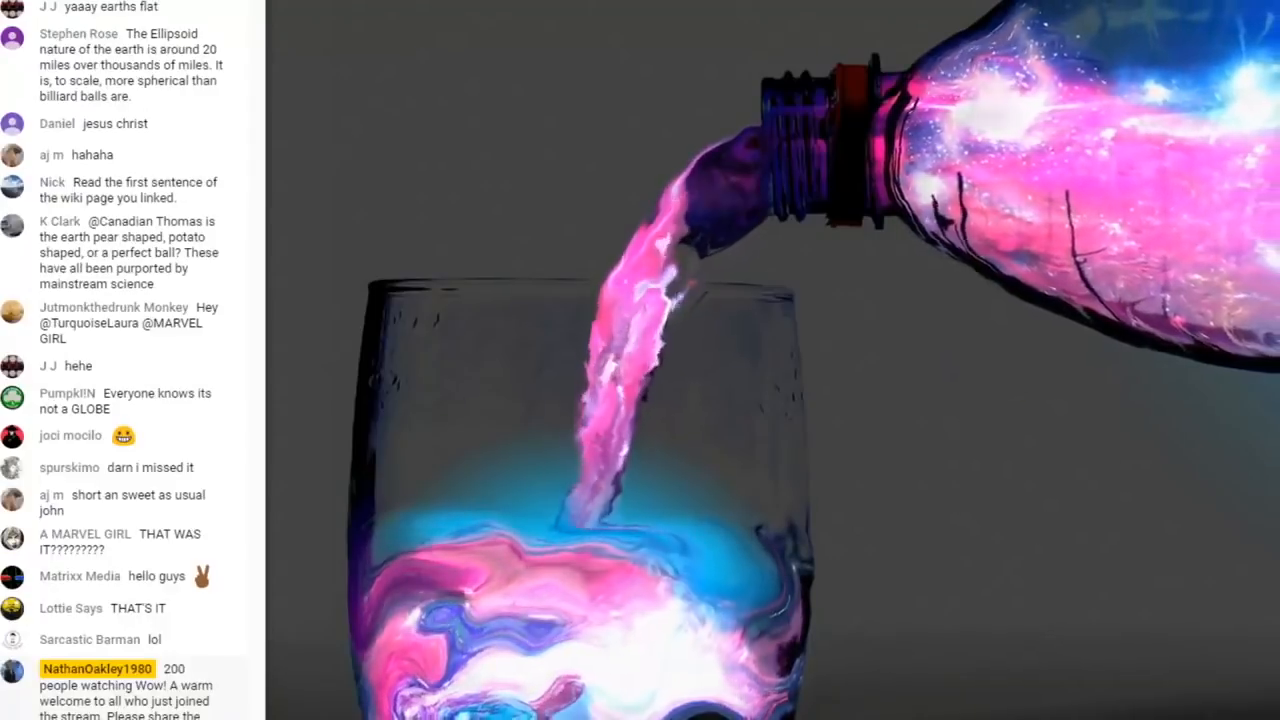
scroll("down", 3)
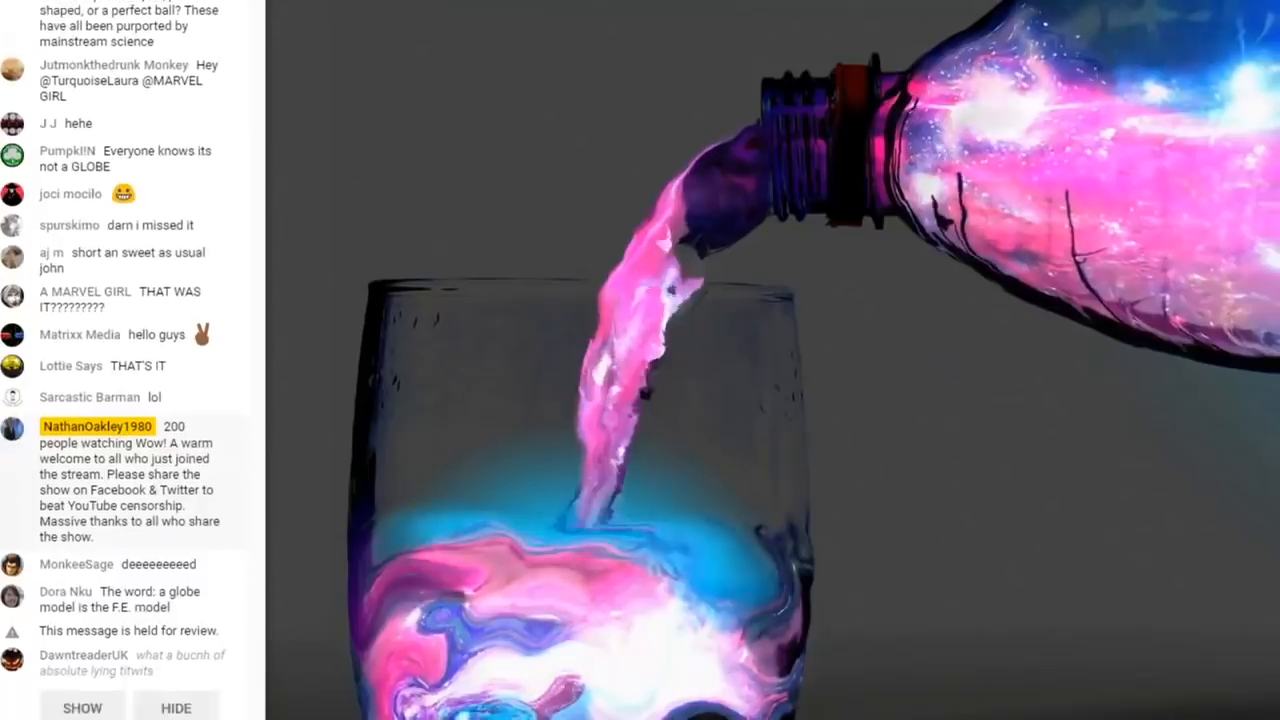
scroll("down", 3)
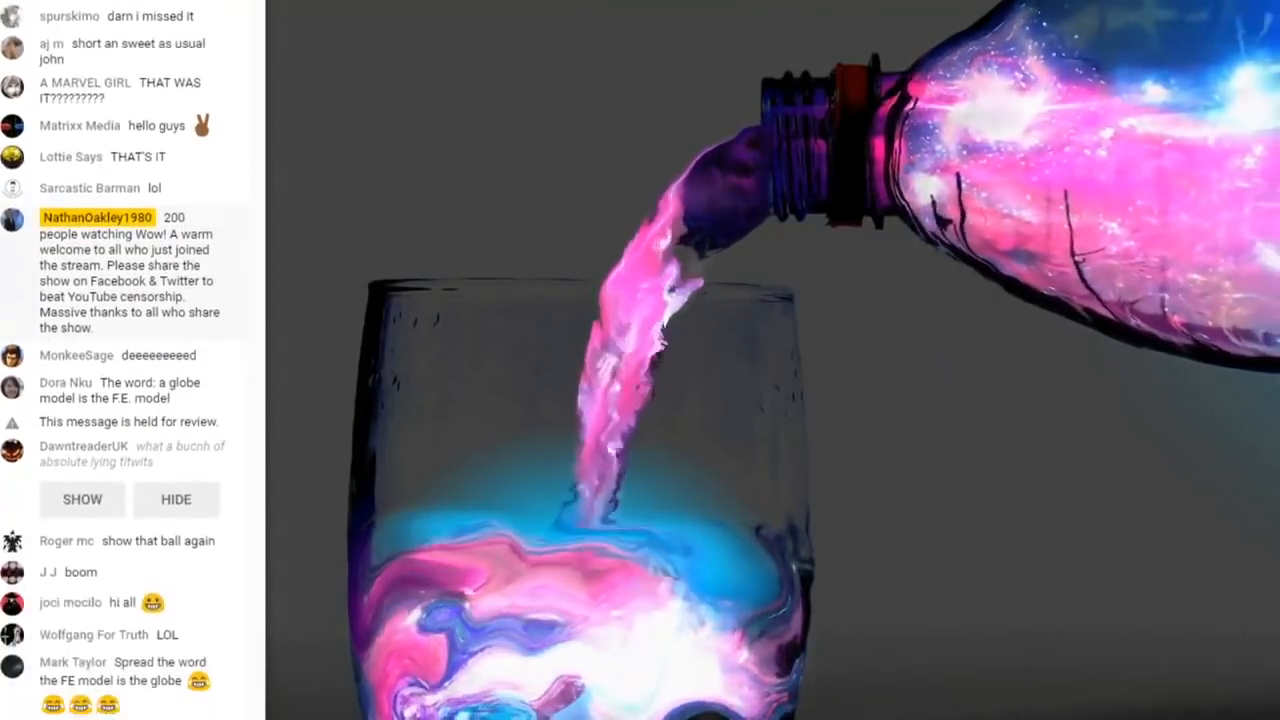
scroll("down", 3)
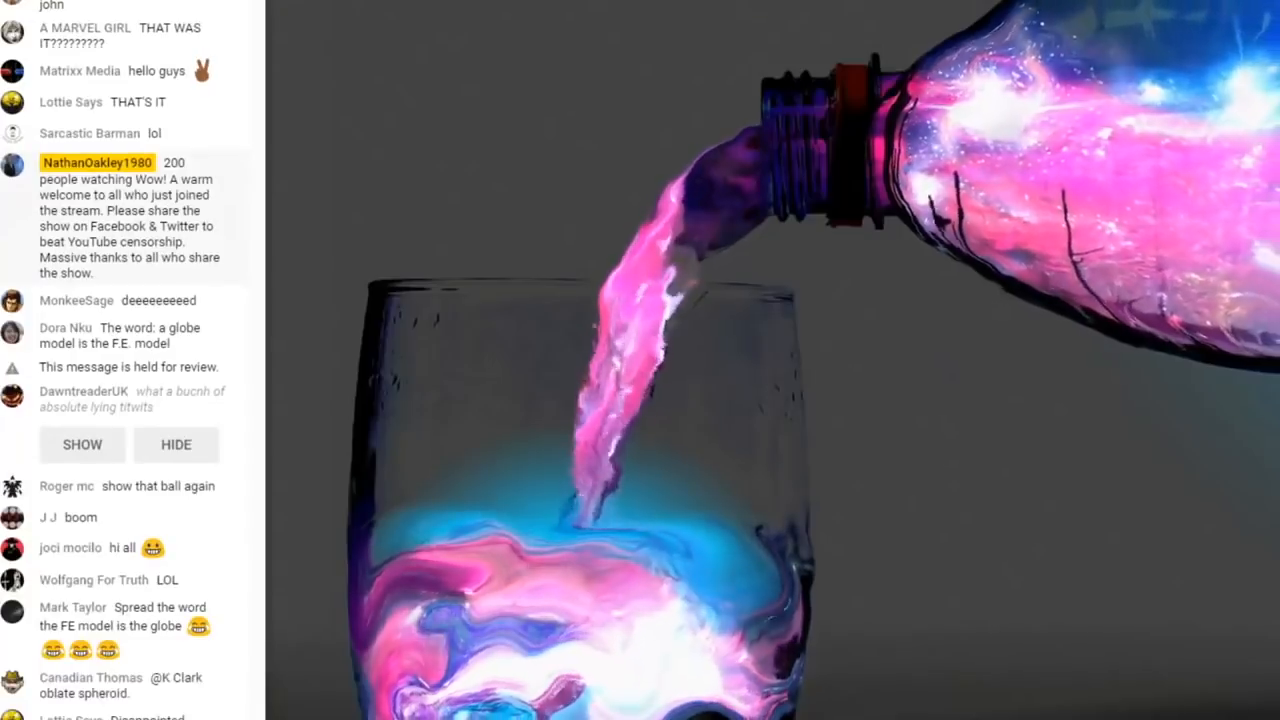
scroll("down", 3)
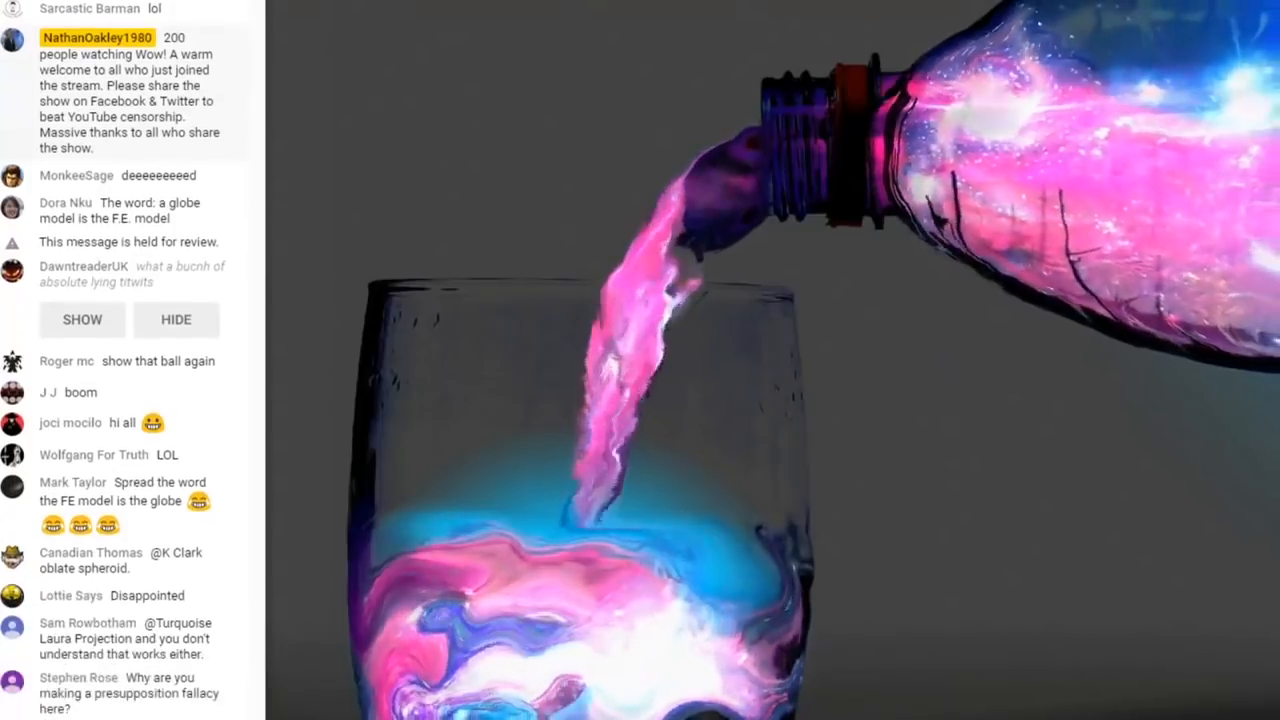
scroll("down", 3)
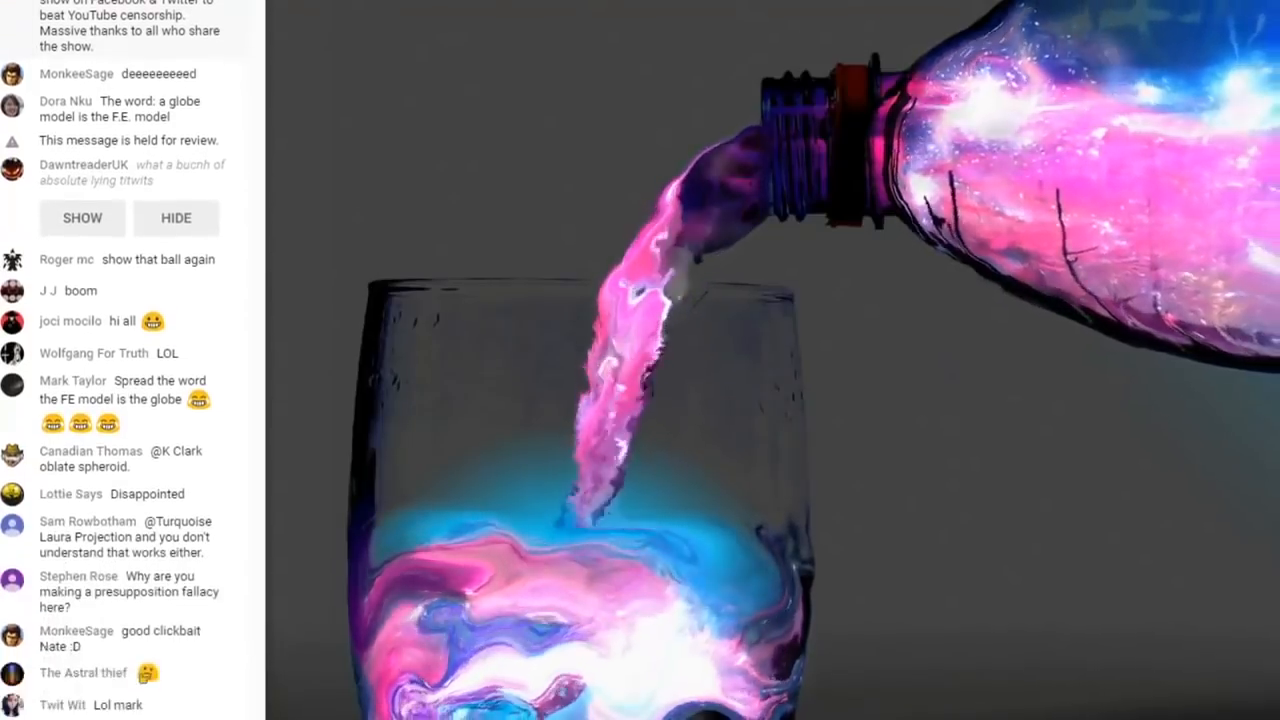
scroll("down", 3)
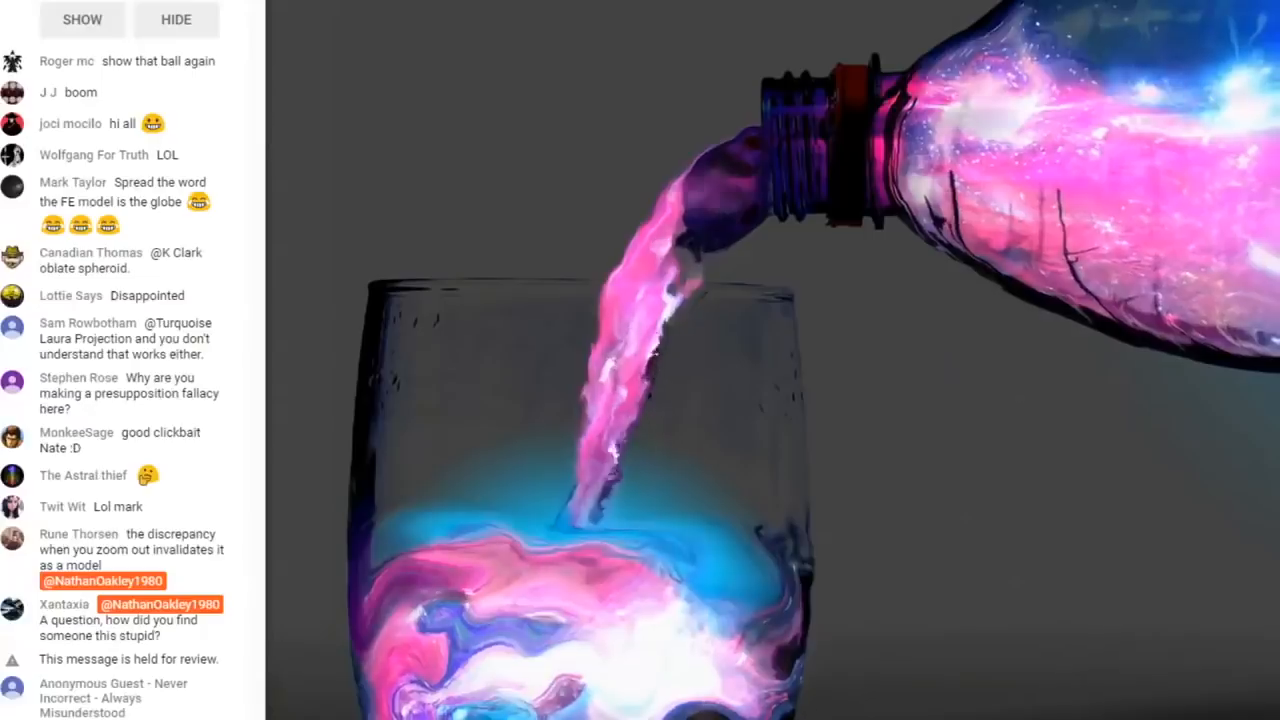
scroll("down", 3)
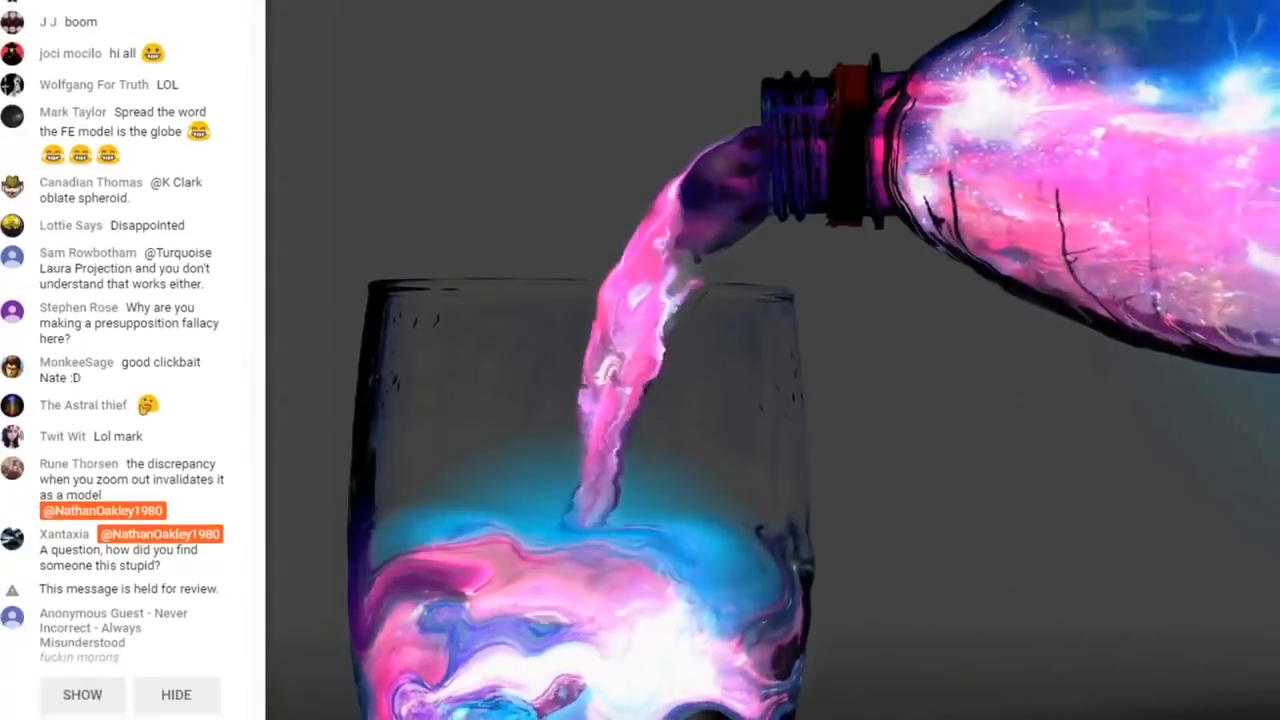
scroll("down", 3)
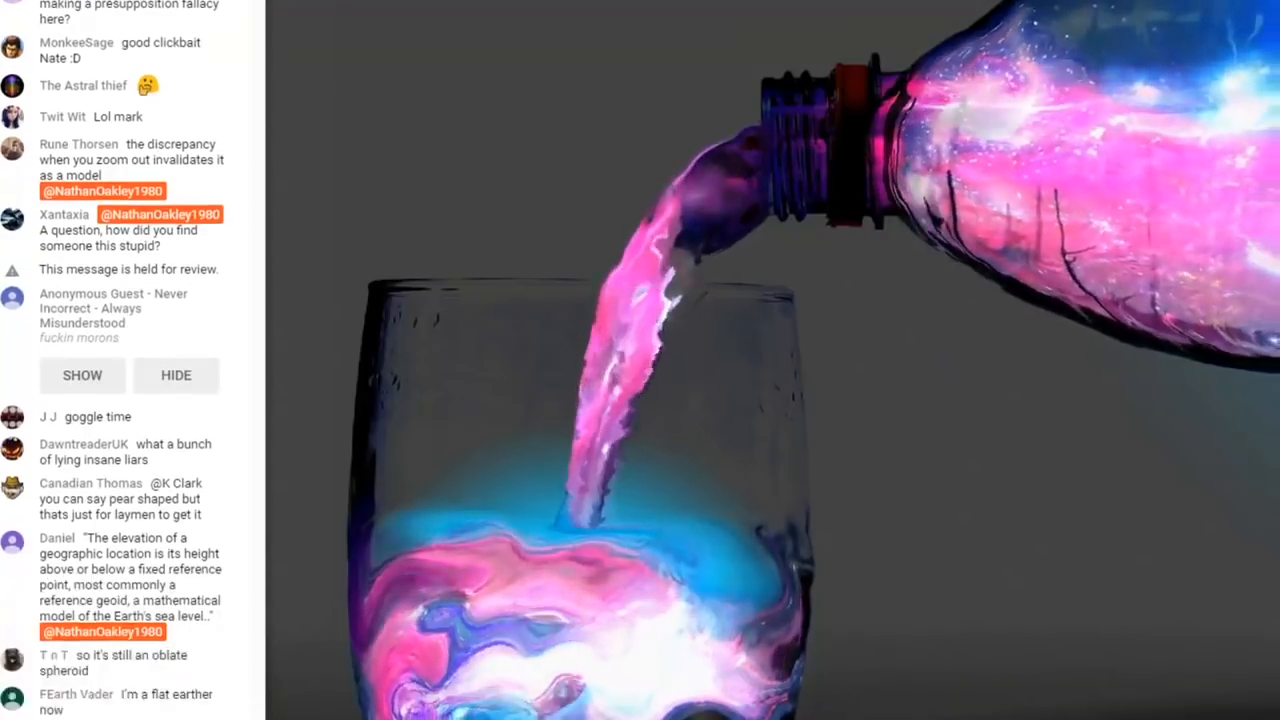
scroll("down", 3)
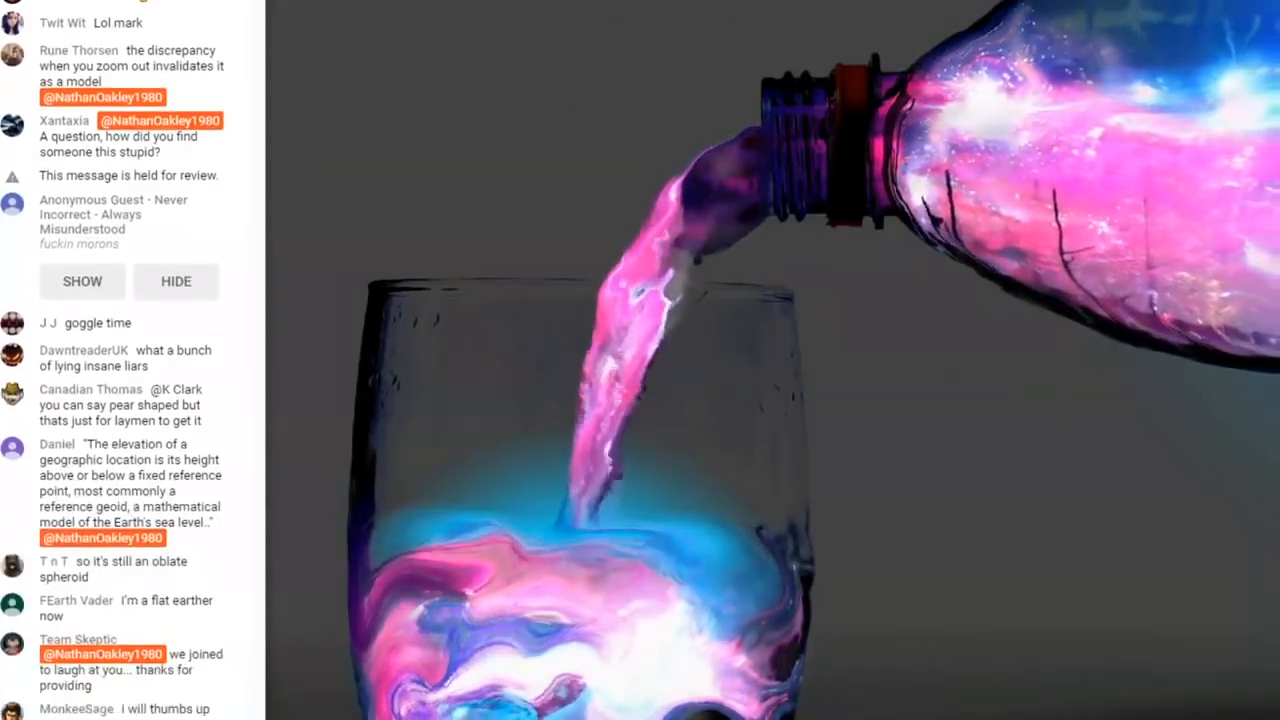
scroll("down", 3)
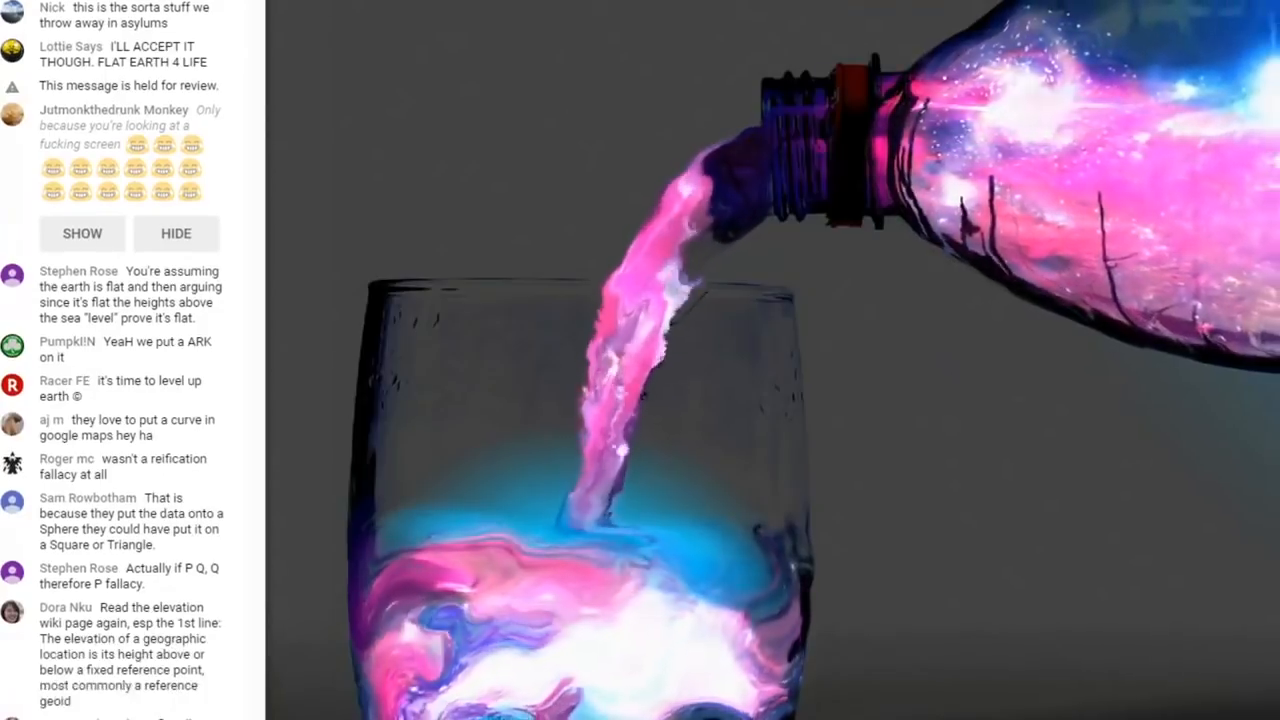
scroll("down", 3)
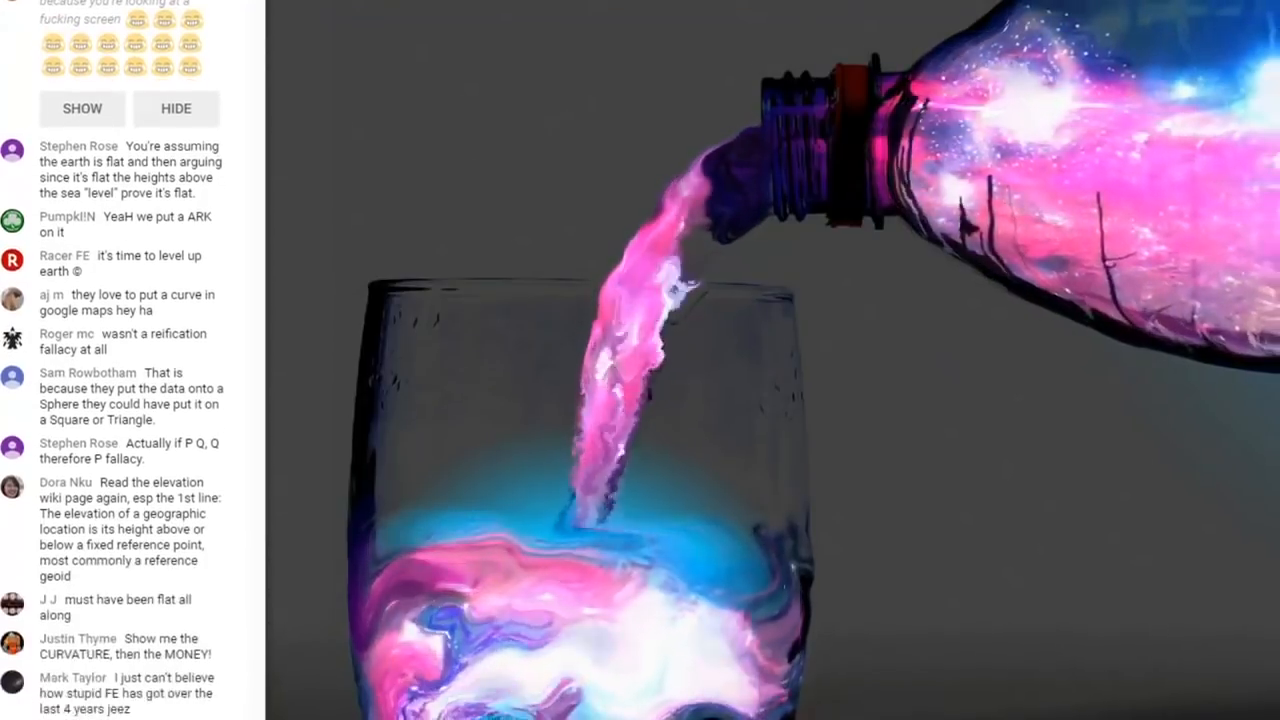
scroll("down", 3)
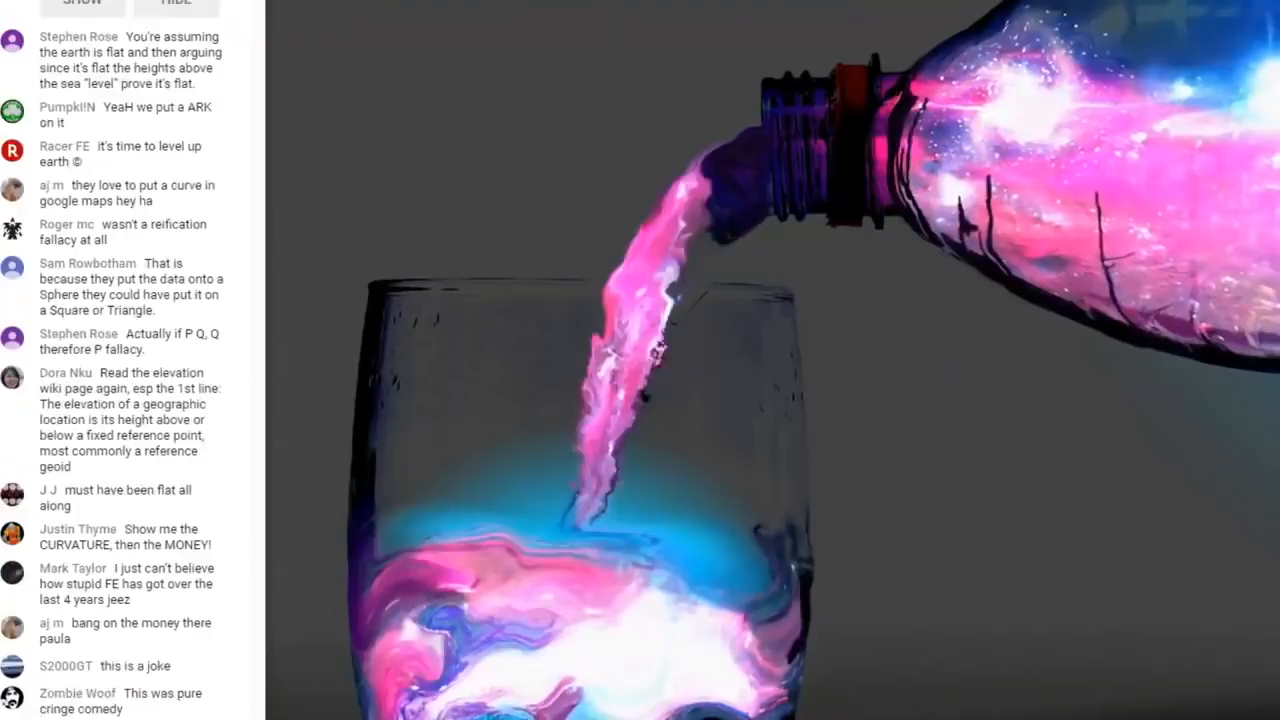